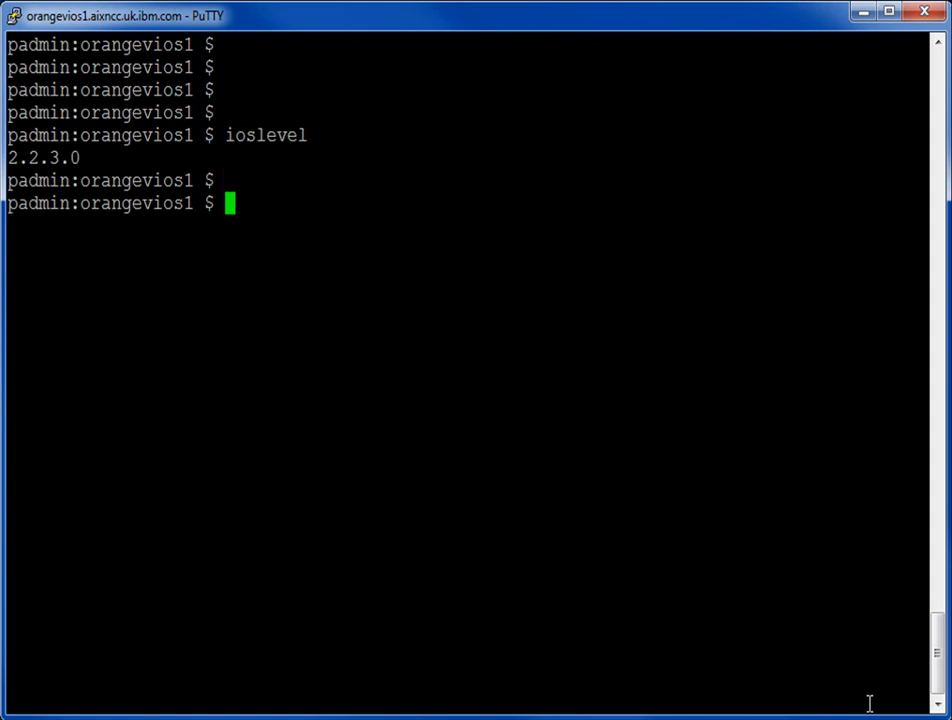
Run part at the padmin prompt to print its usage options
text(part)
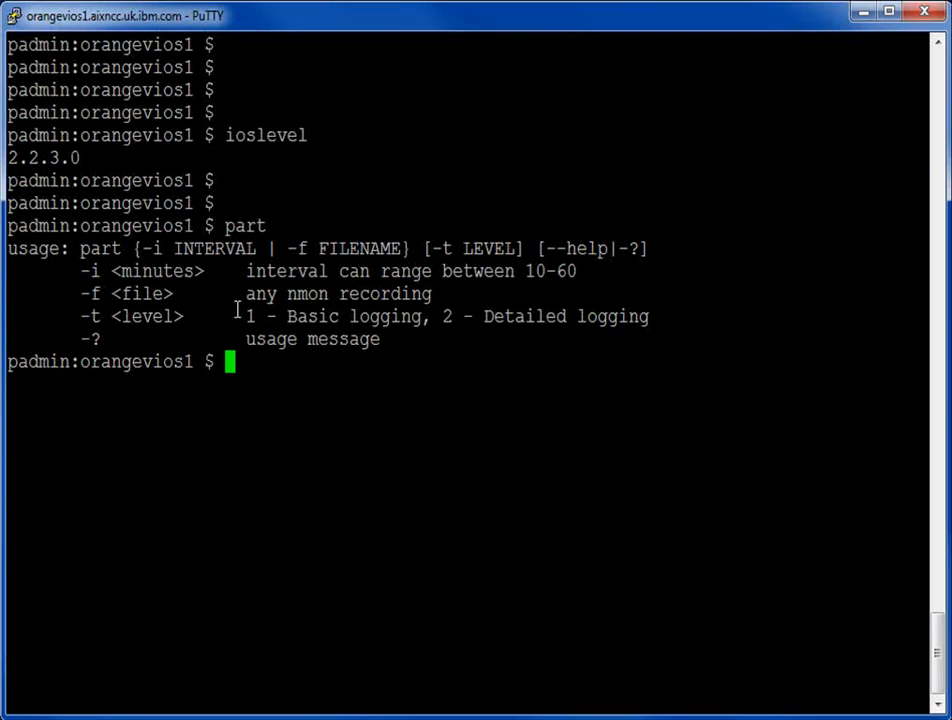
mouse_move(578, 280)
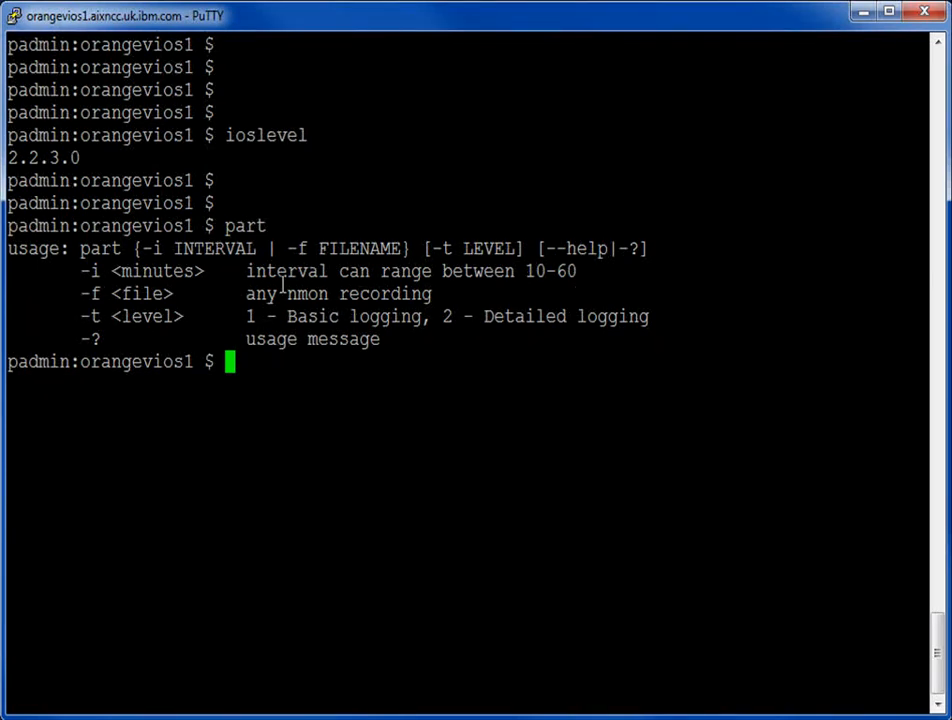
mouse_move(476, 248)
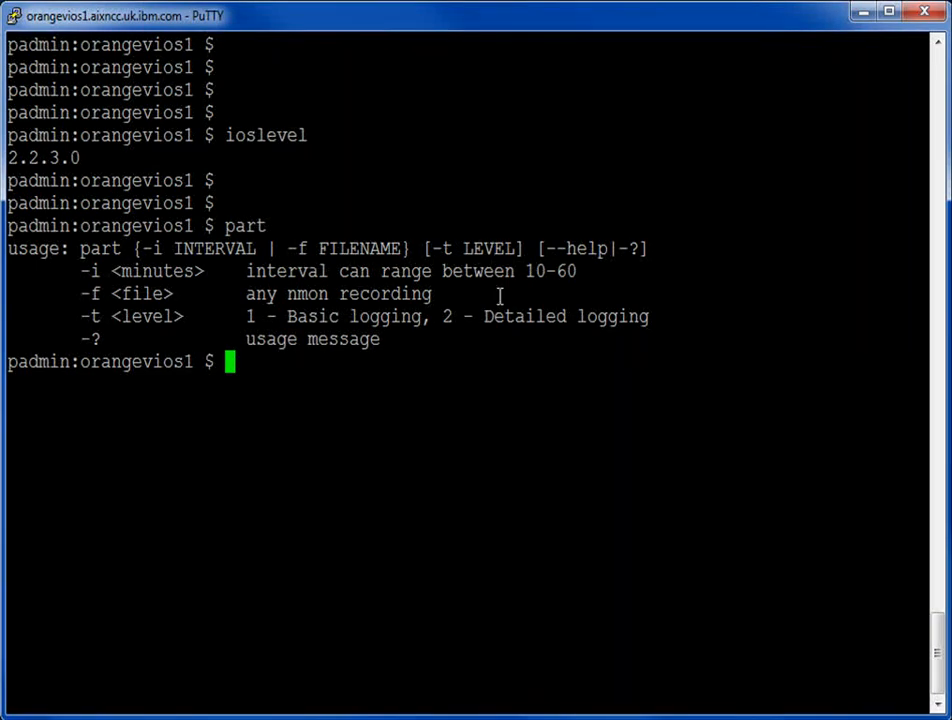
mouse_move(501, 420)
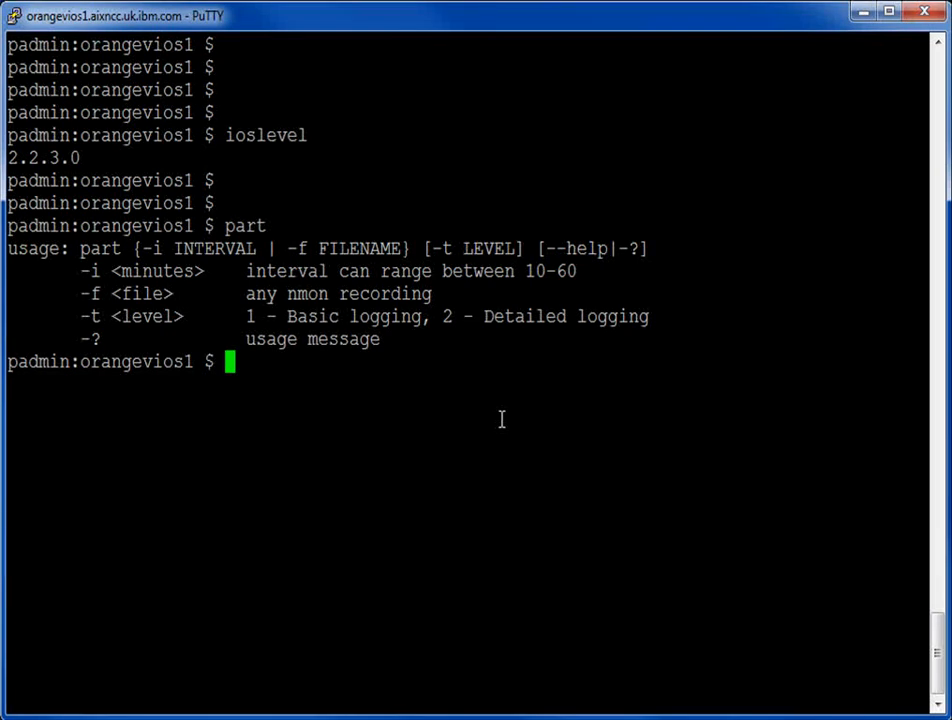
Run part -i 10 -t 2 for a detailed 10-minute report, then list files with ls -l
text(part)
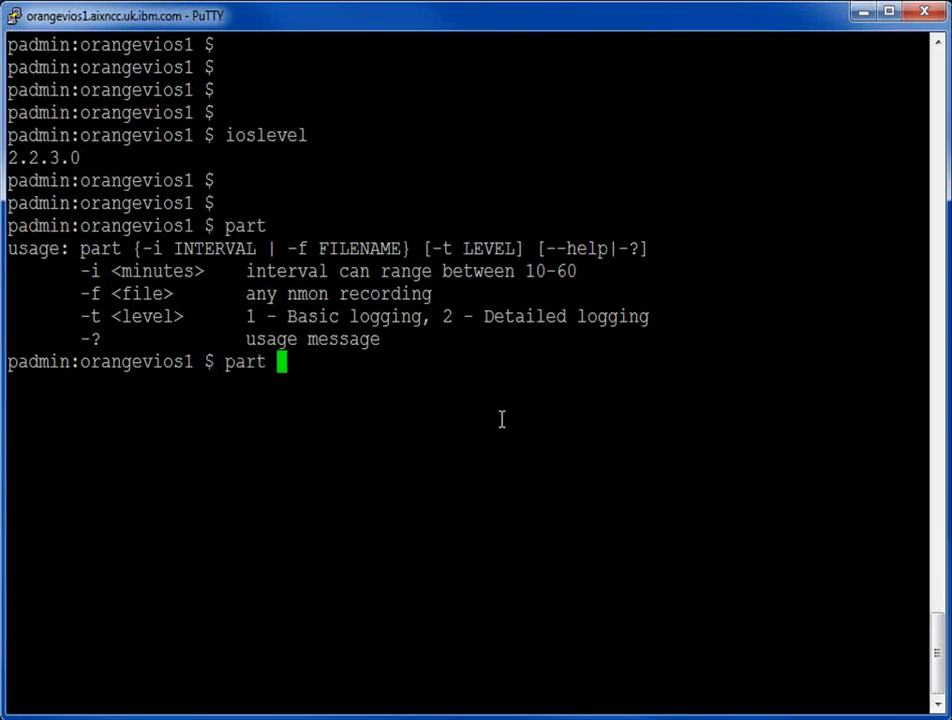
text(-i 10)
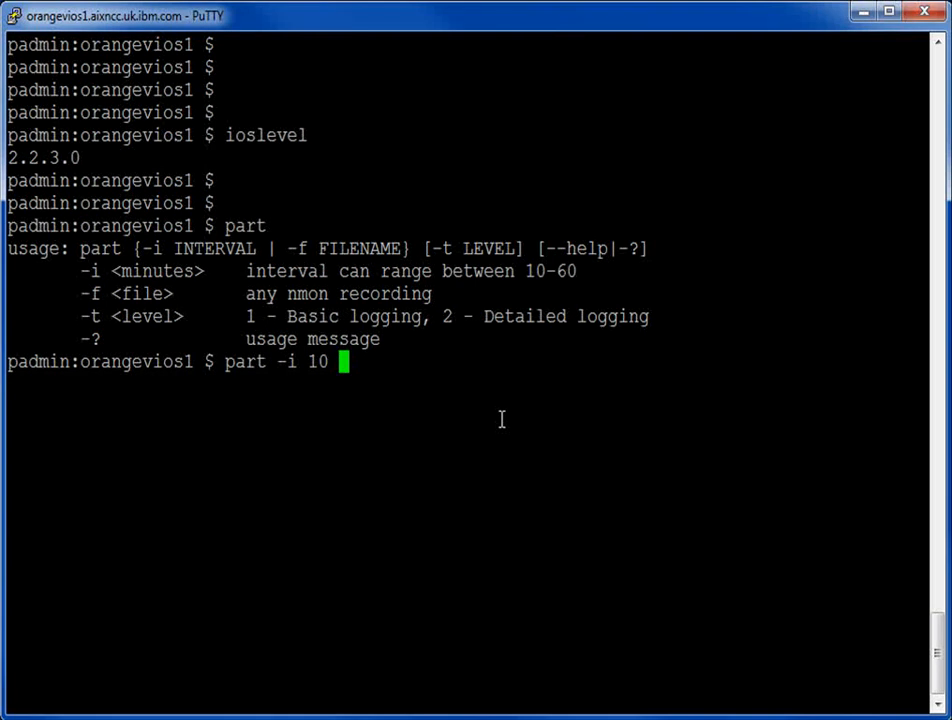
text(-t 2)
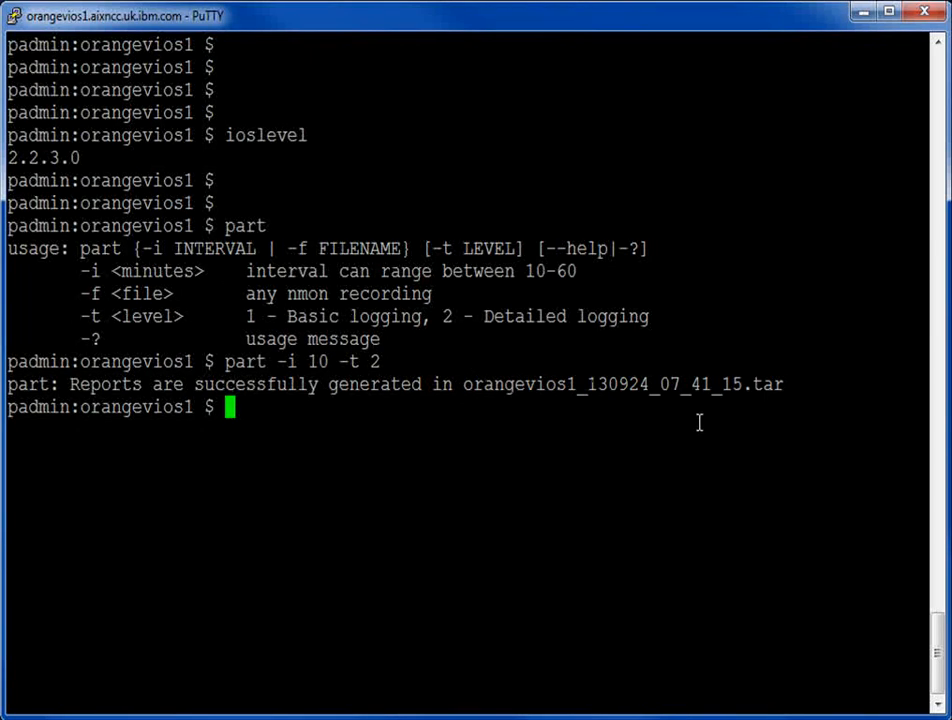
text(ls -l)
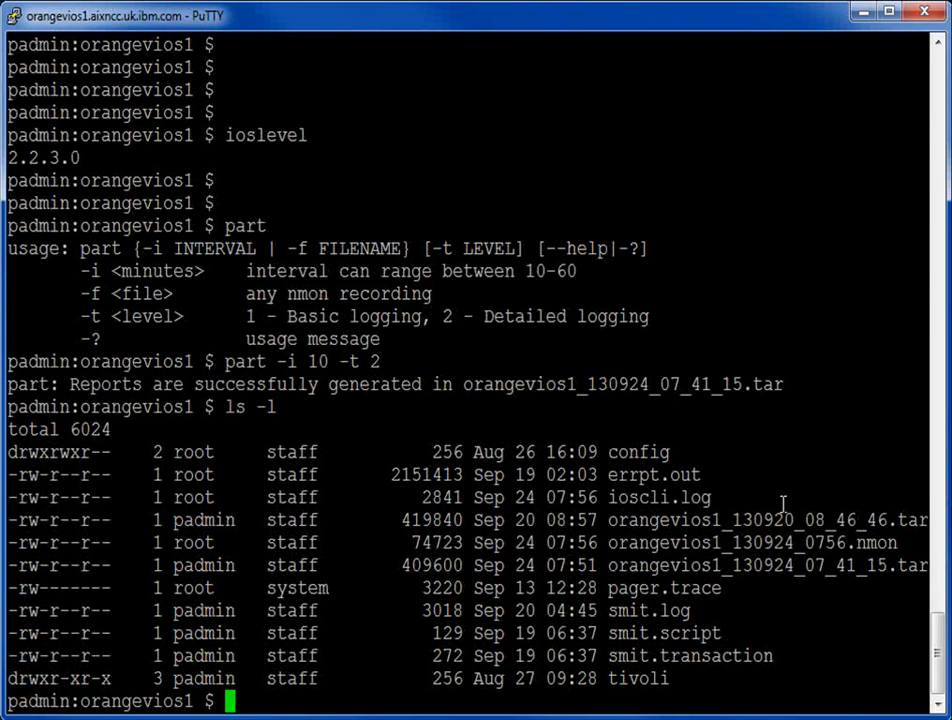
List the report tar contents with tar tvf and select the vios_advisor_report.xml name
text(tar tvf)
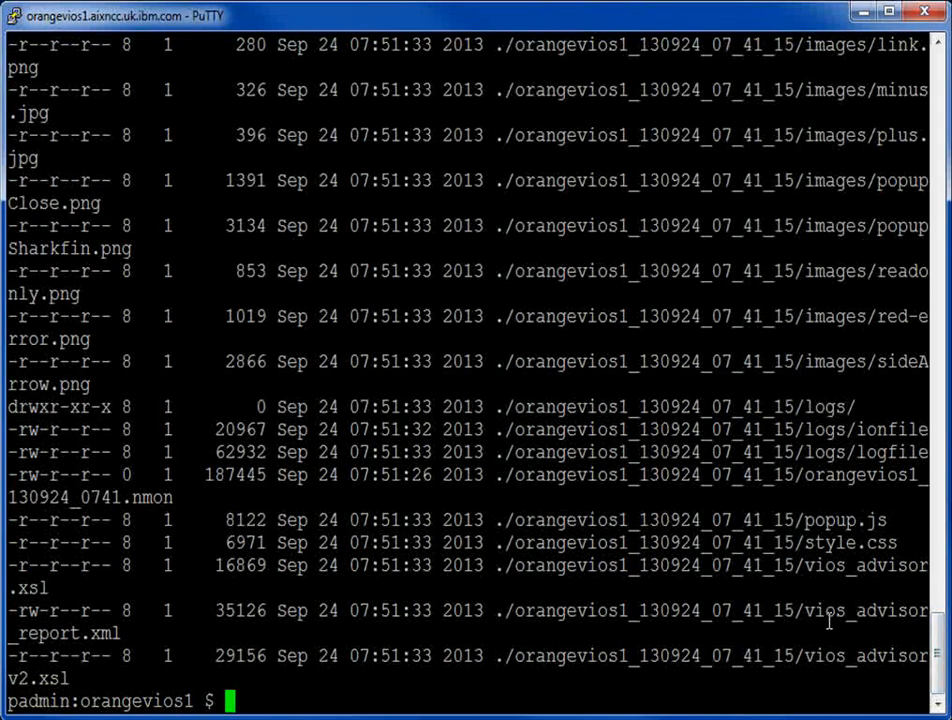
double_click(870, 612)
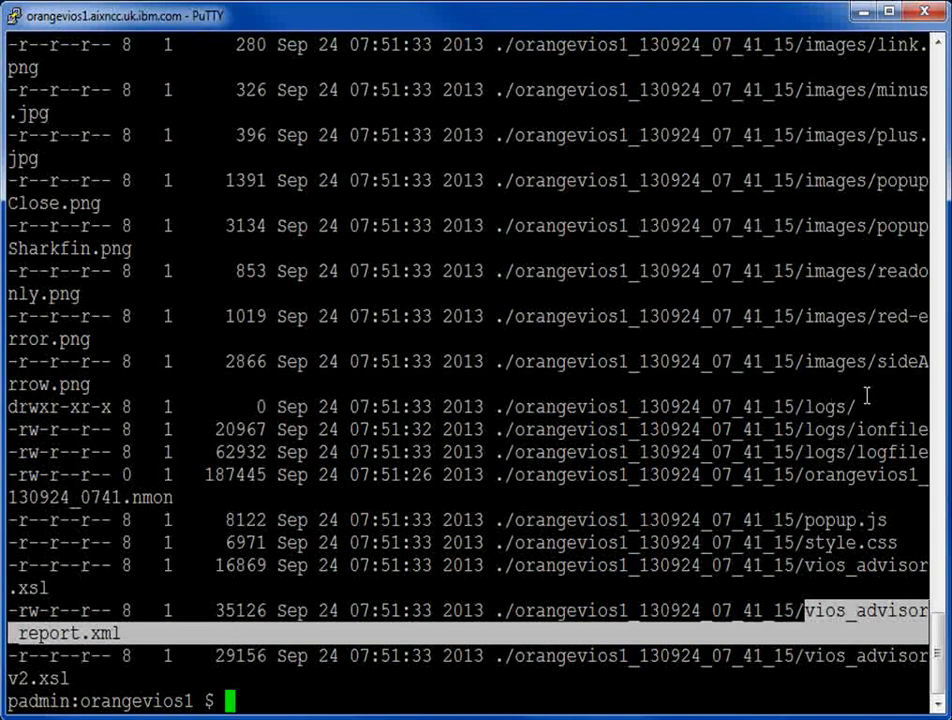
mouse_move(657, 466)
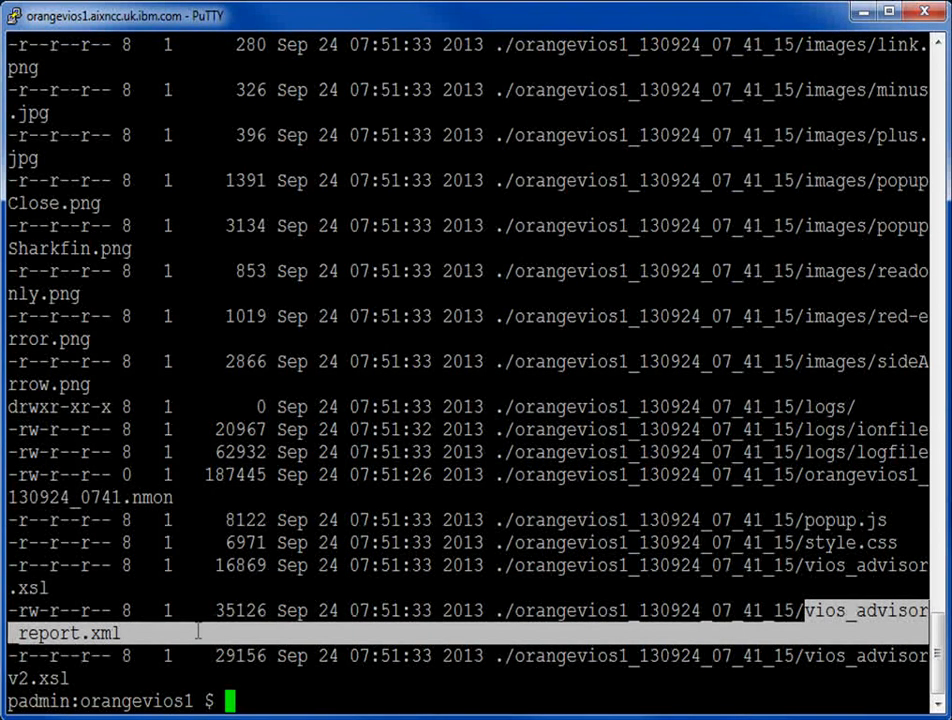
mouse_move(212, 626)
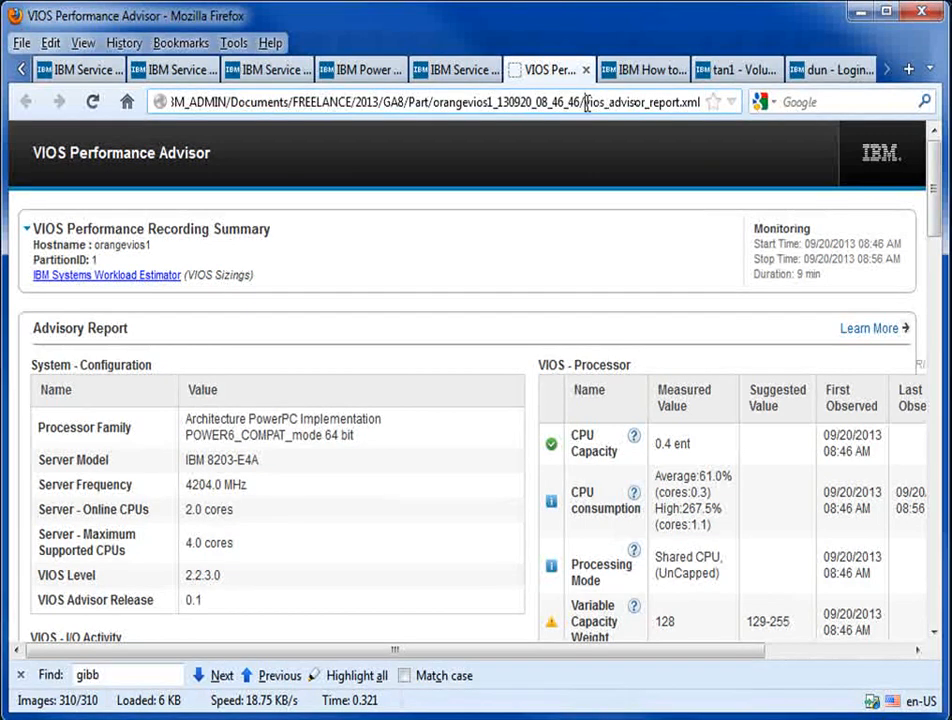
Bring up the orangevios1 vios_advisor_report.xml tab in Firefox
double_click(635, 104)
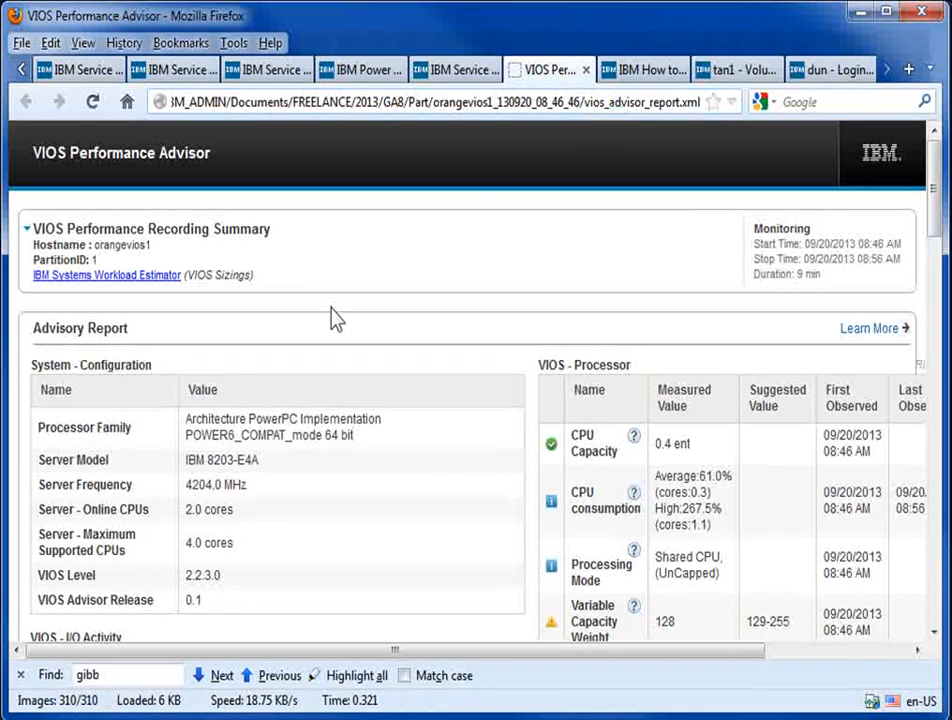
mouse_move(356, 312)
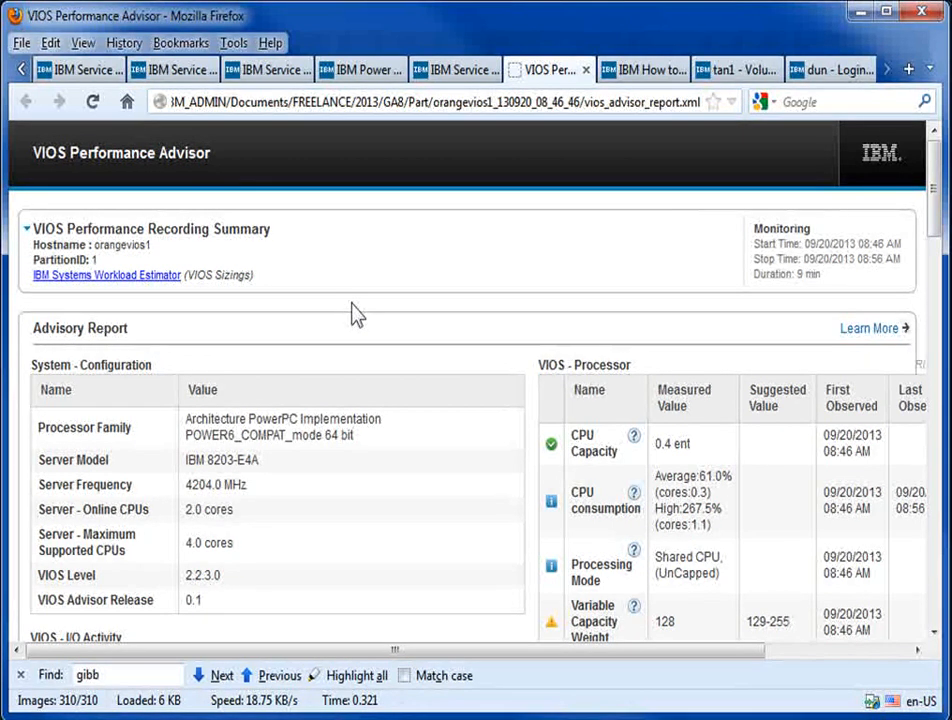
mouse_move(215, 311)
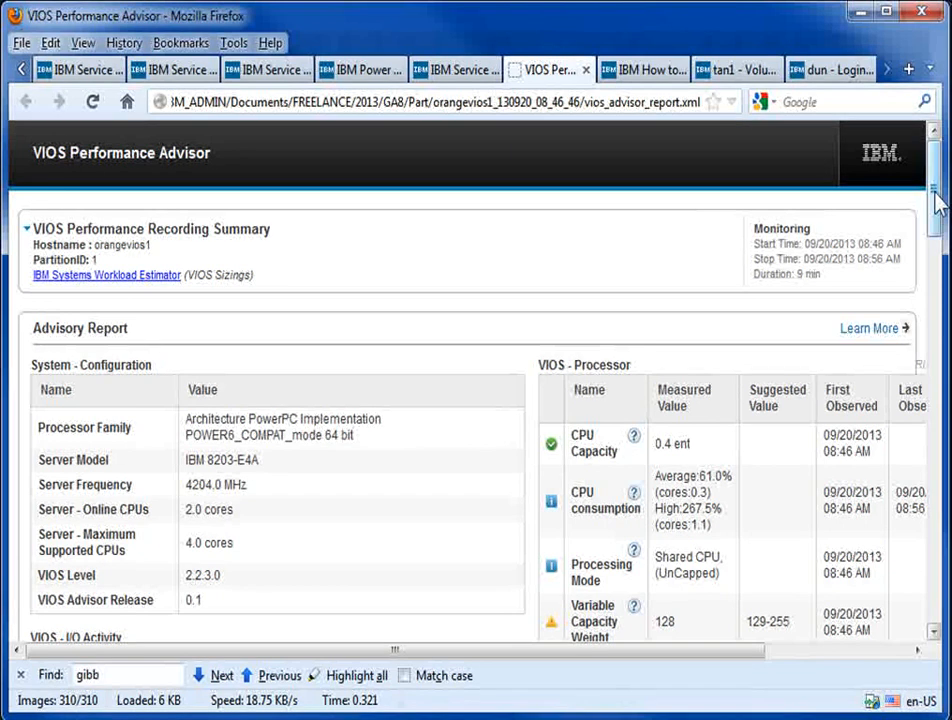
scroll(down, 3)
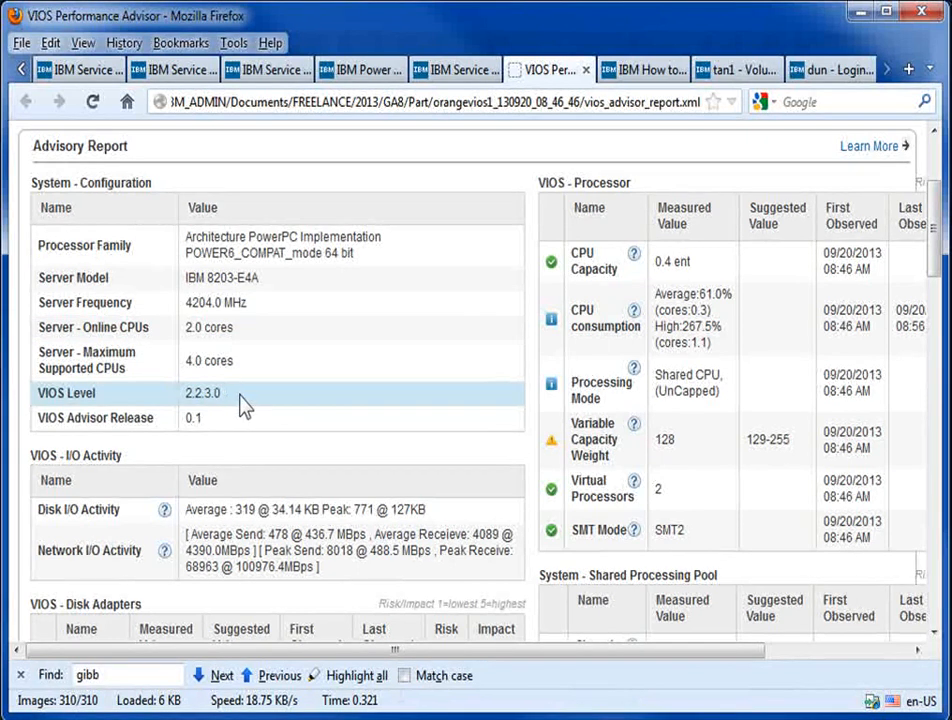
mouse_move(362, 399)
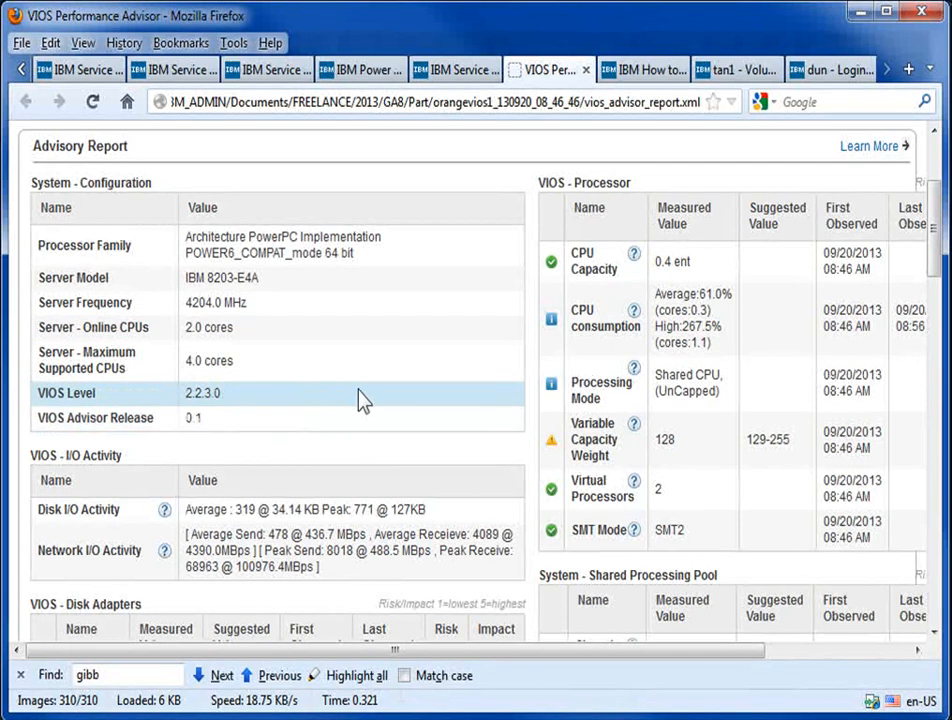
scroll(down, 3)
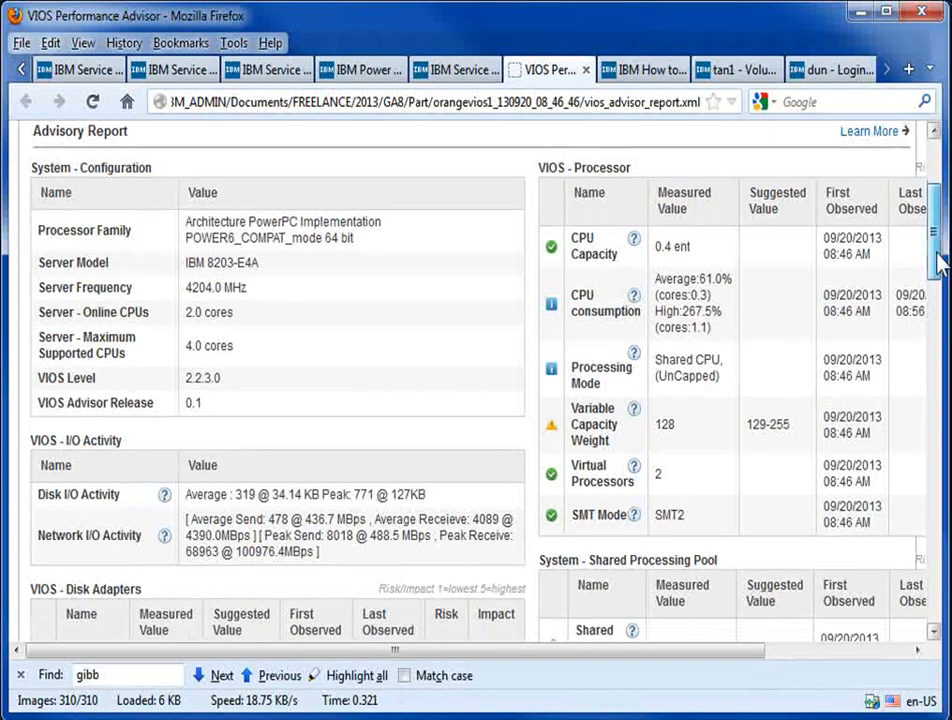
scroll(down, 3)
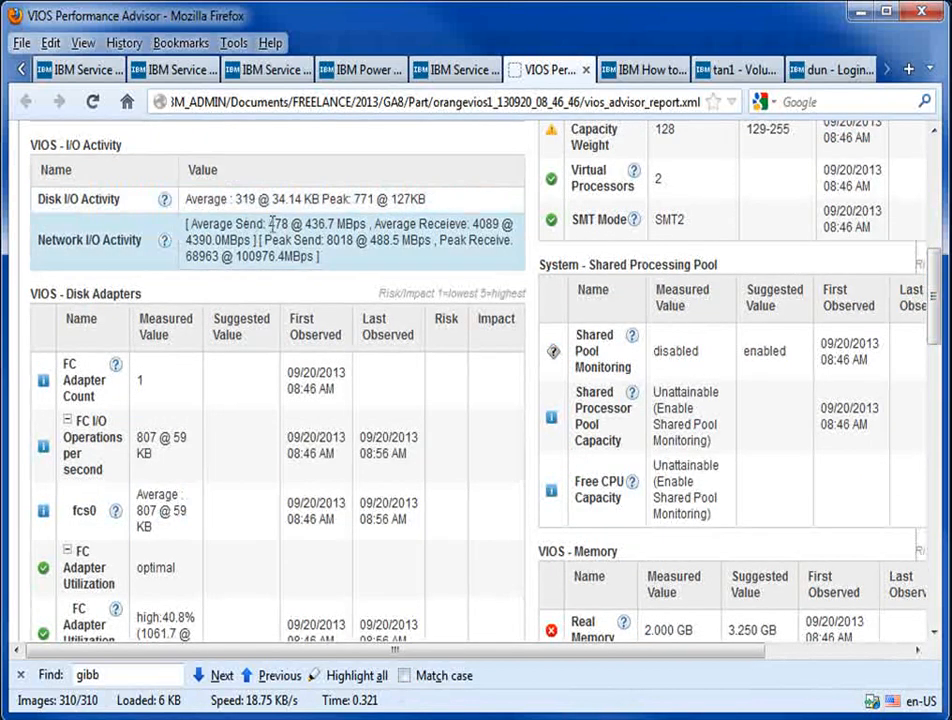
mouse_move(120, 384)
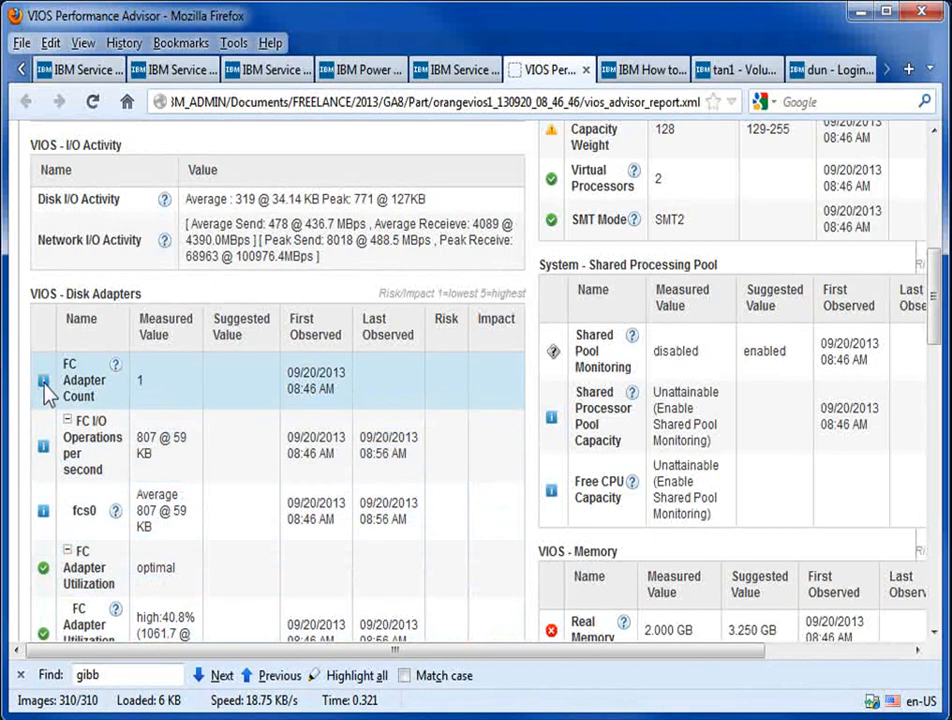
mouse_move(48, 376)
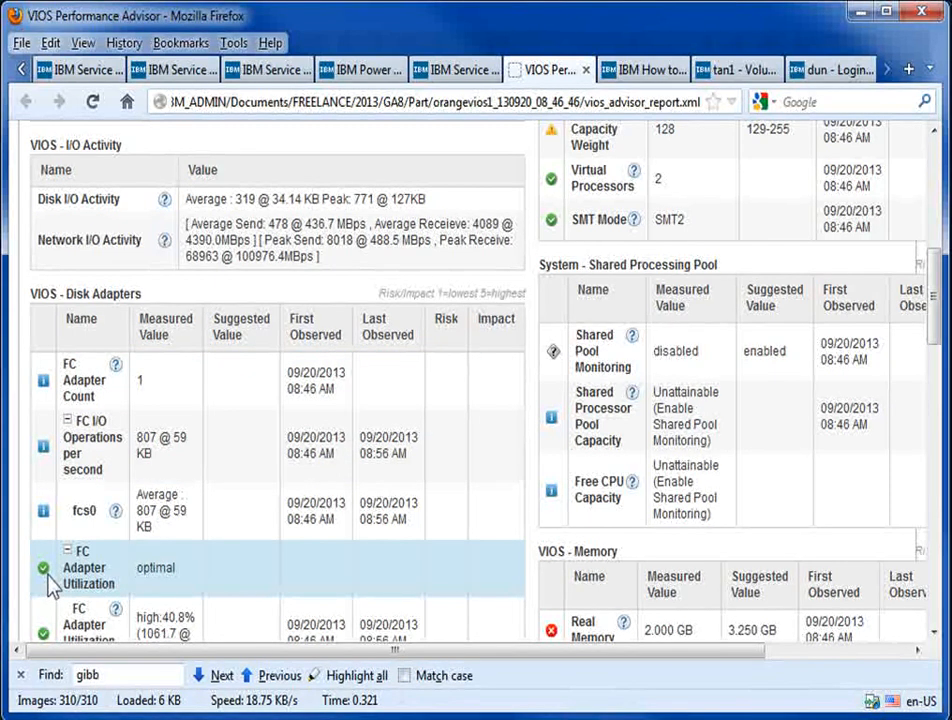
scroll(down, 3)
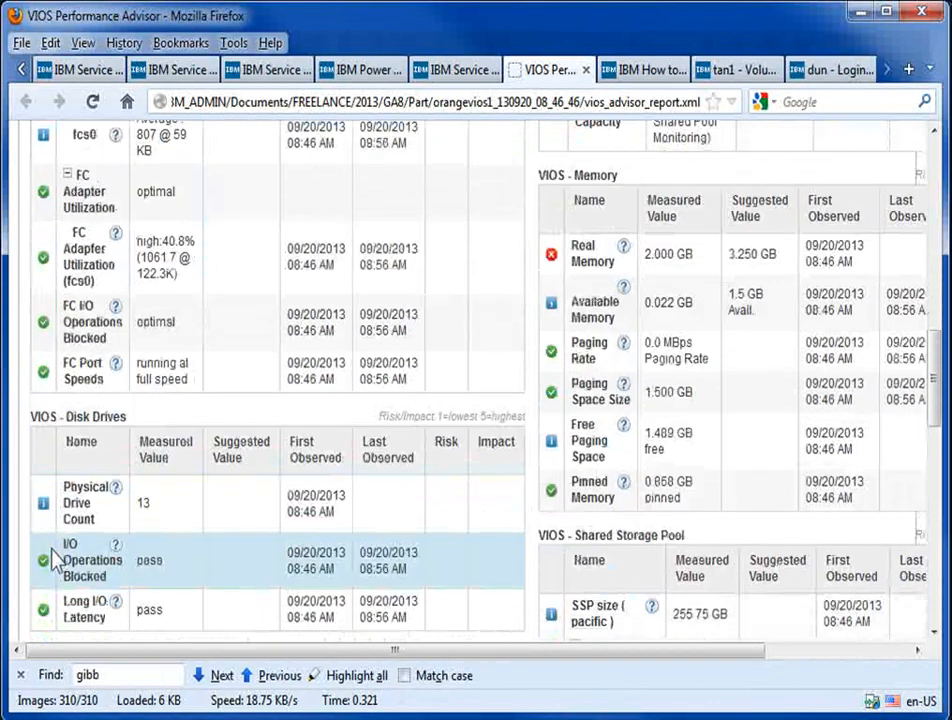
scroll(down, 3)
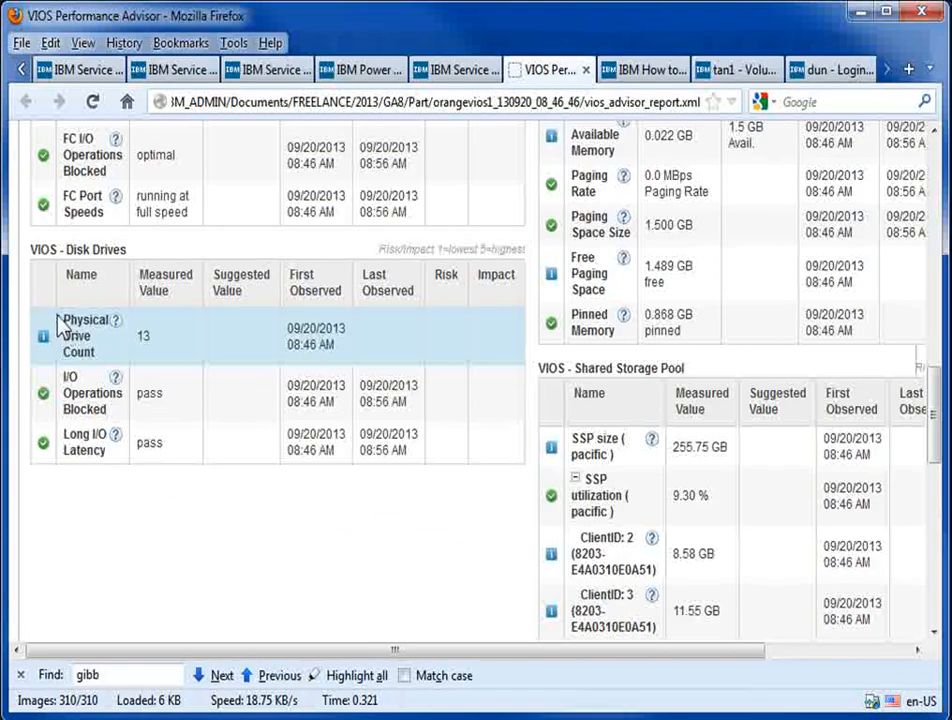
mouse_move(167, 357)
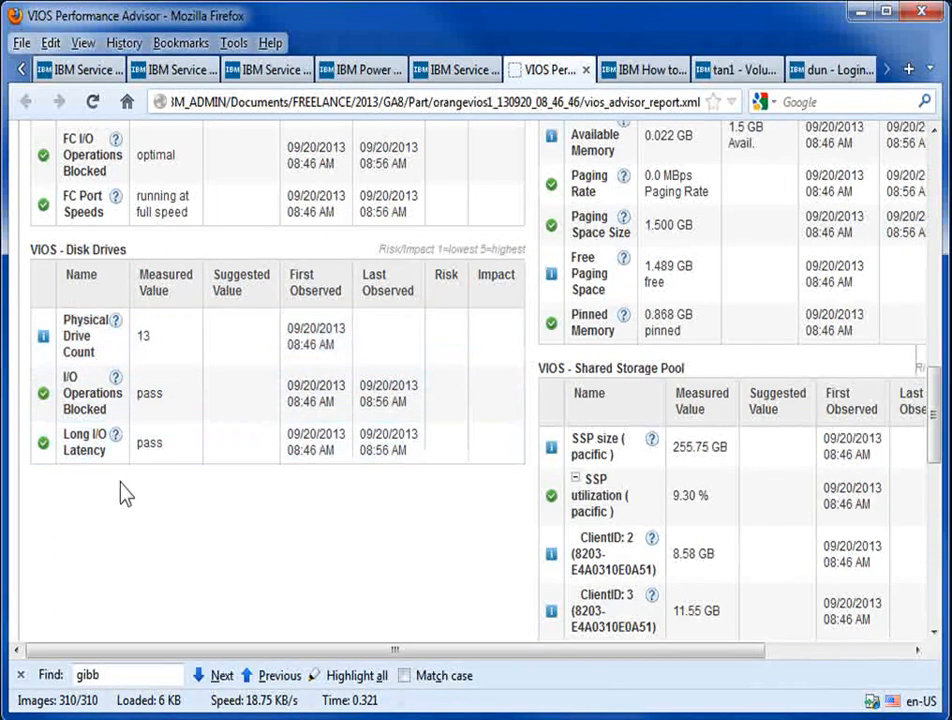
mouse_move(136, 507)
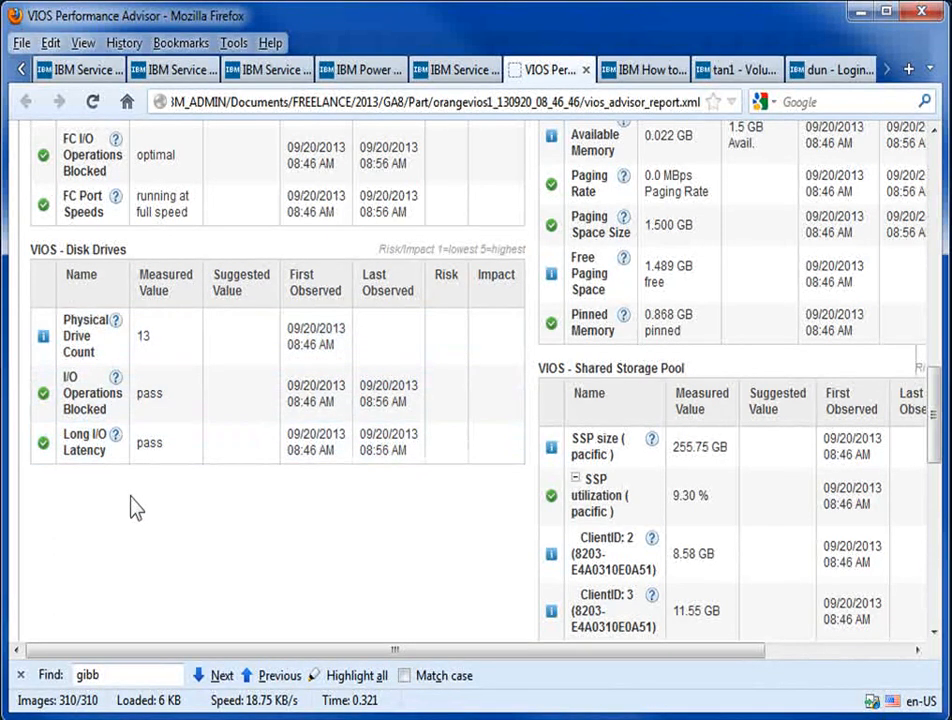
mouse_move(304, 535)
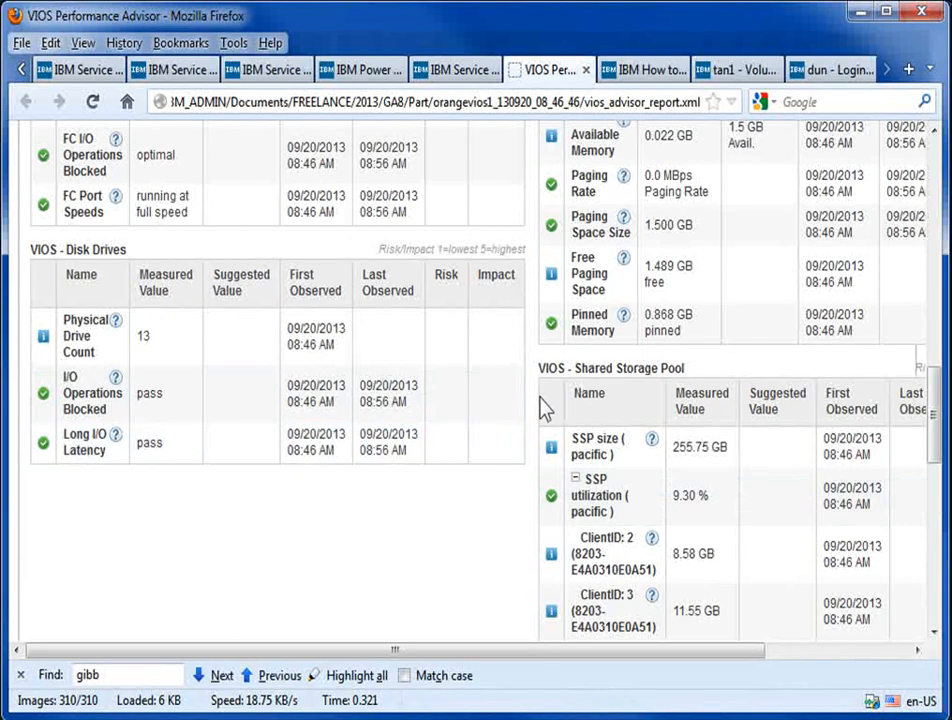
scroll(right, 3)
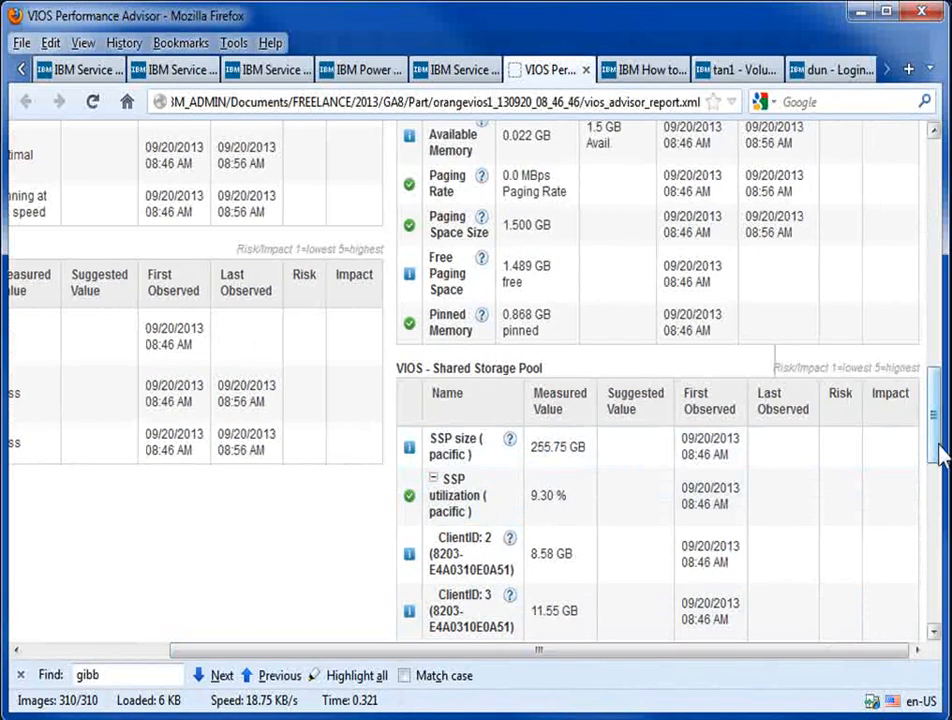
scroll(up, 3)
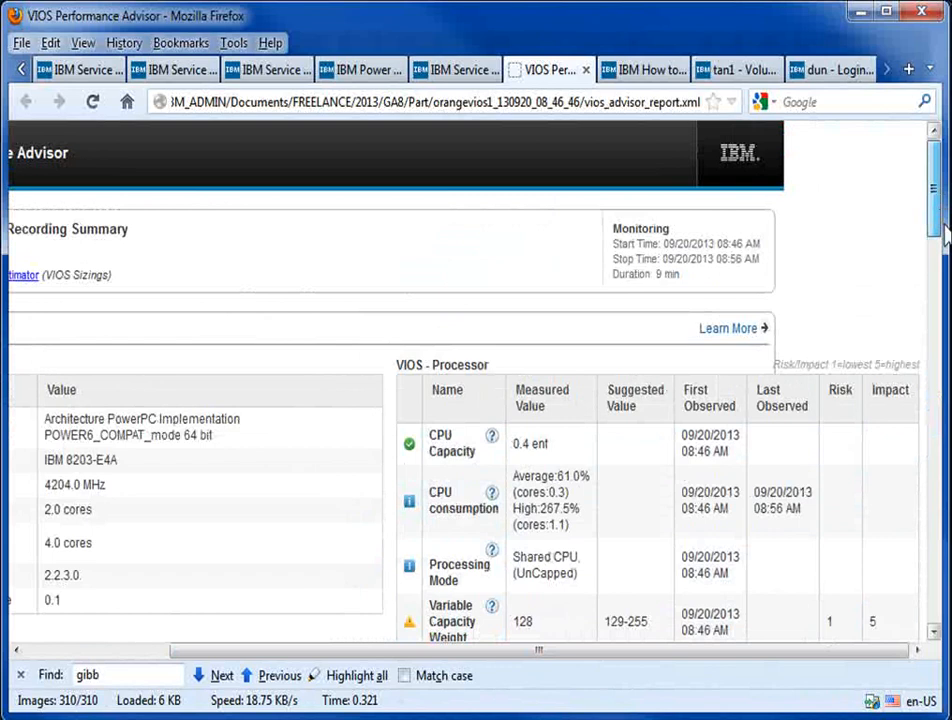
scroll(down, 3)
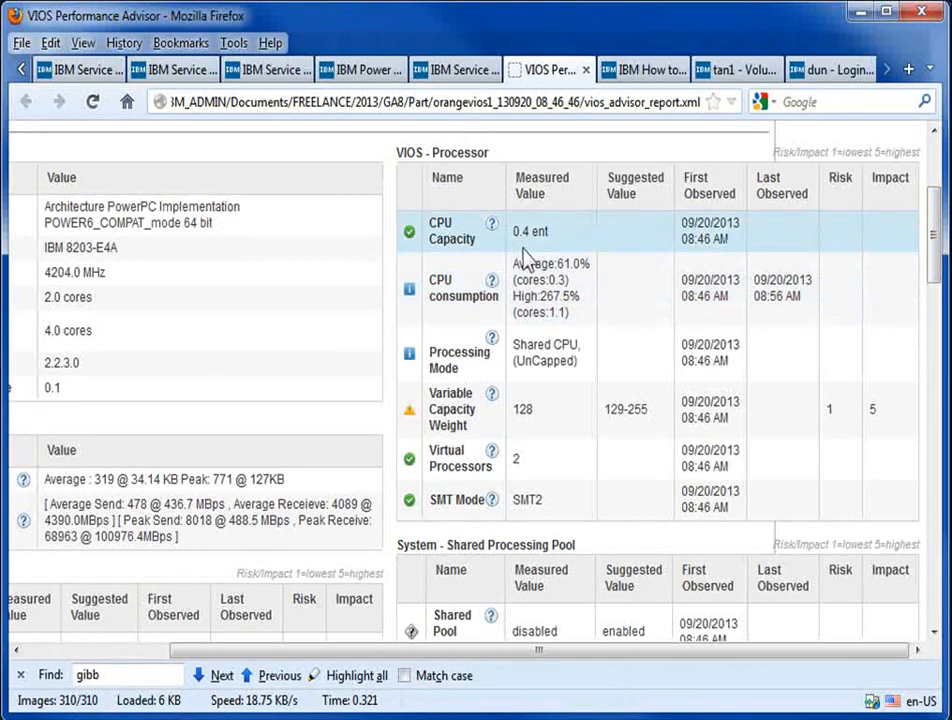
mouse_move(590, 288)
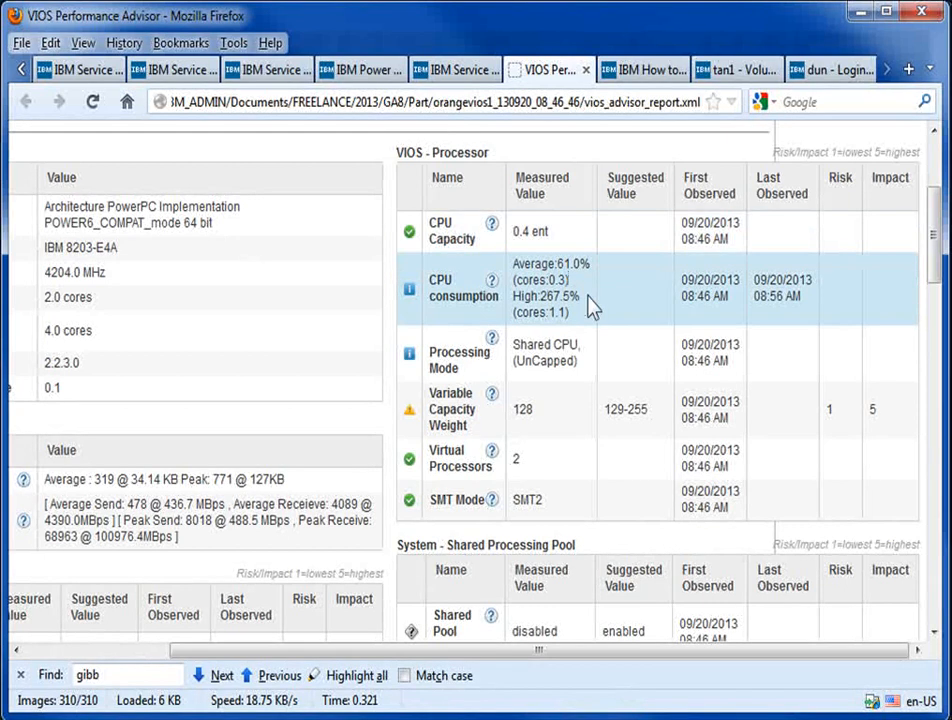
double_click(548, 295)
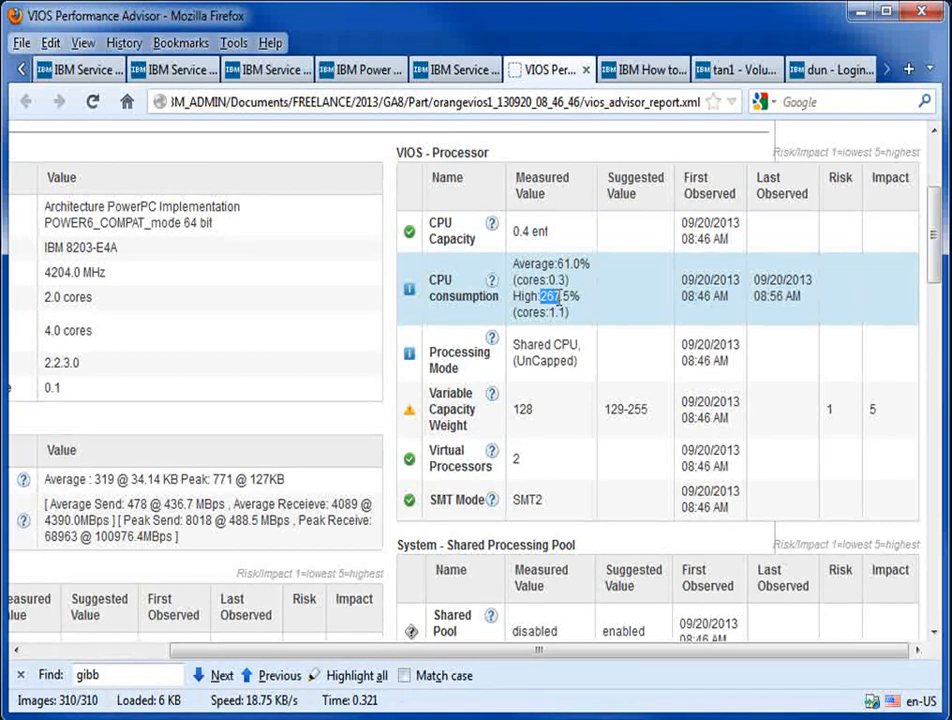
mouse_move(600, 331)
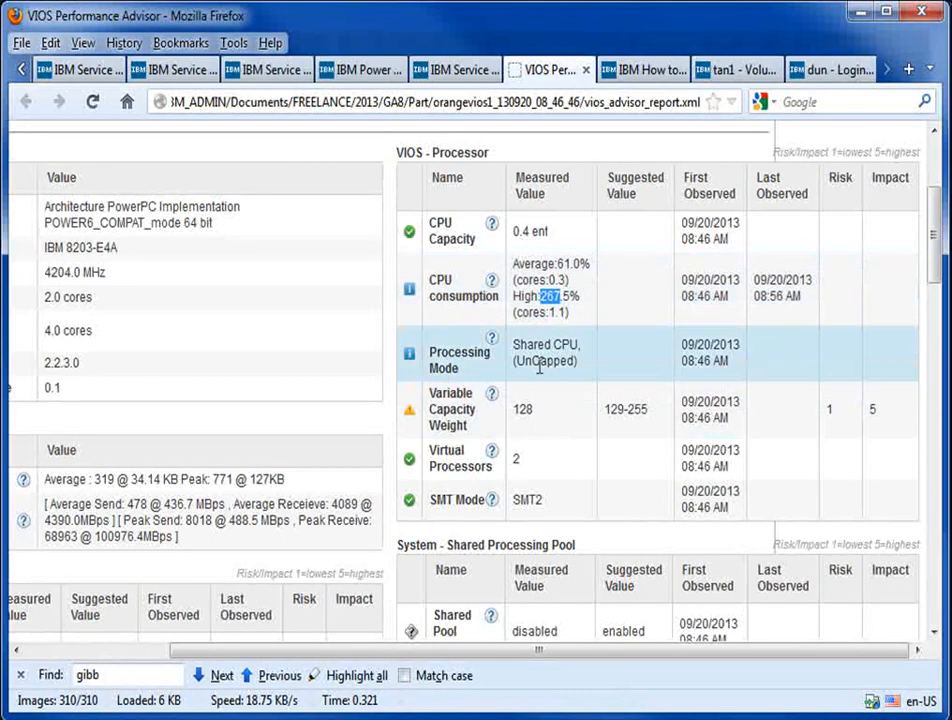
mouse_move(563, 368)
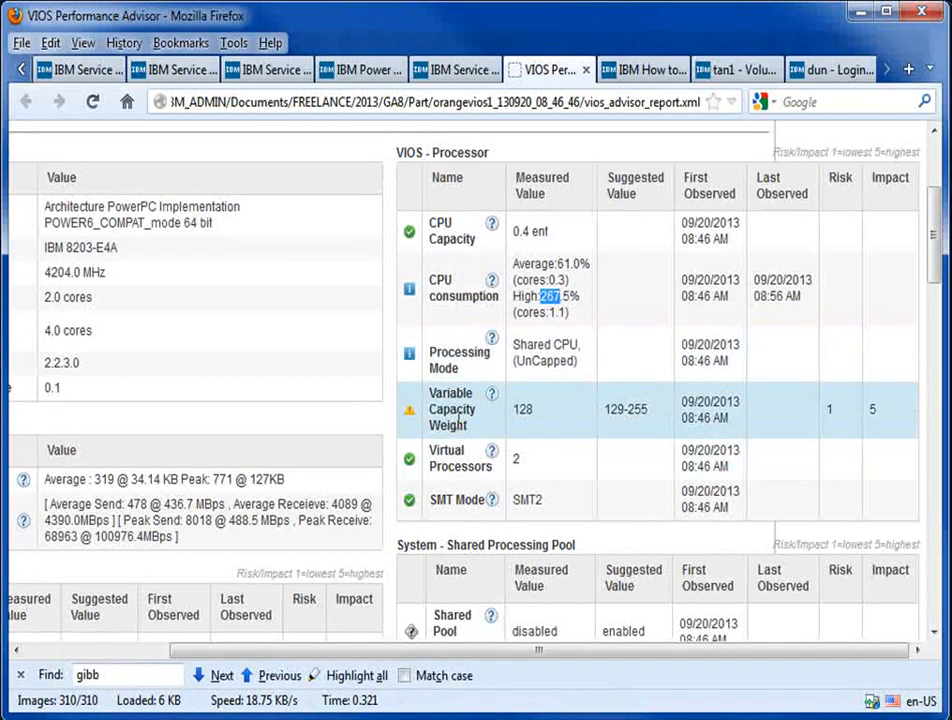
mouse_move(448, 410)
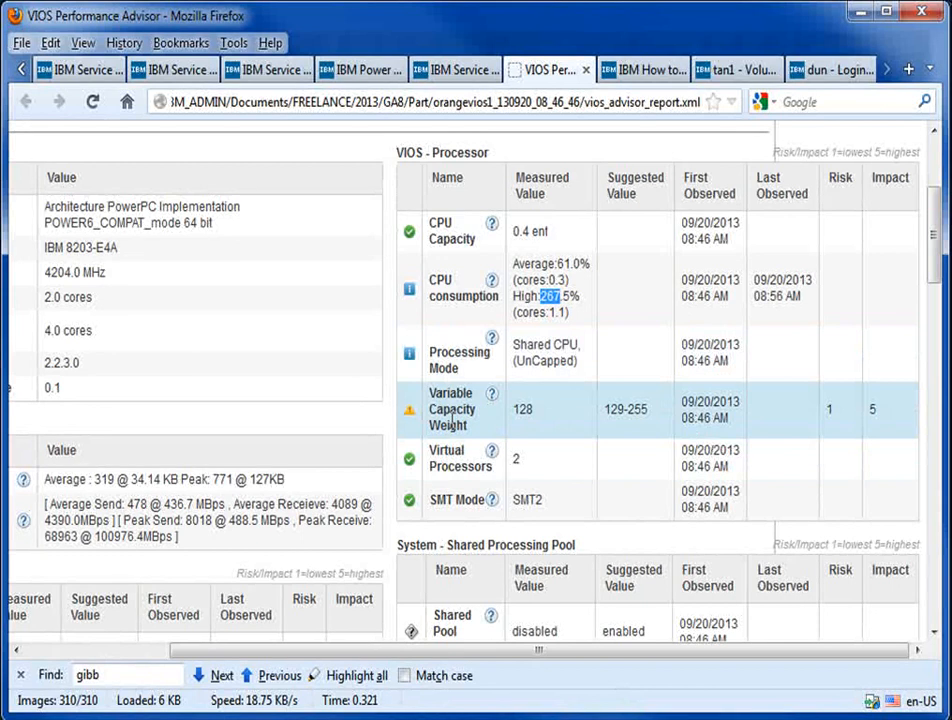
mouse_move(537, 424)
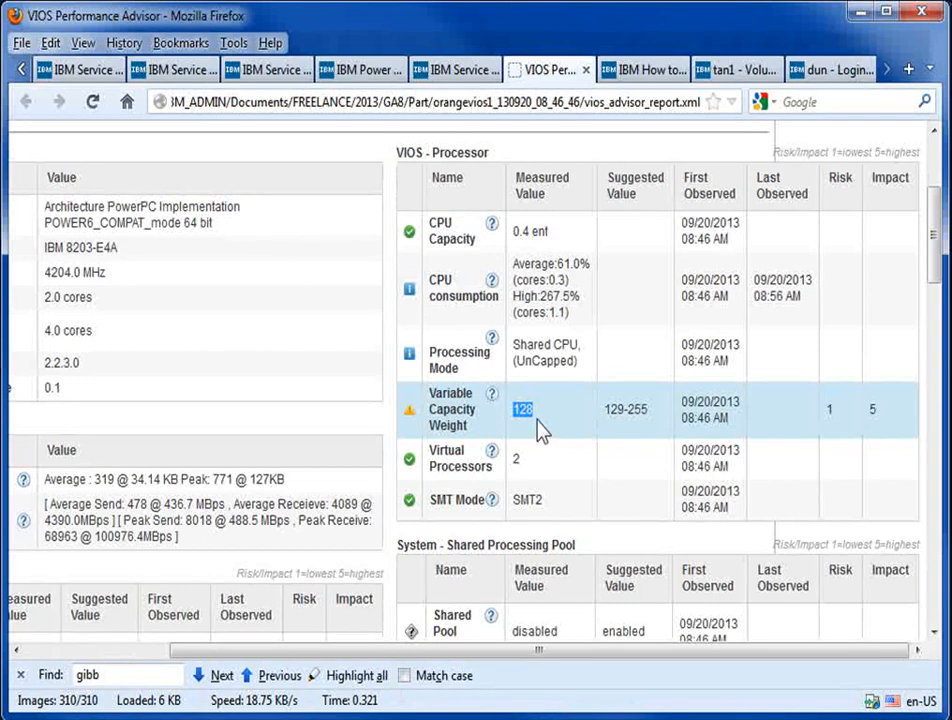
mouse_move(554, 424)
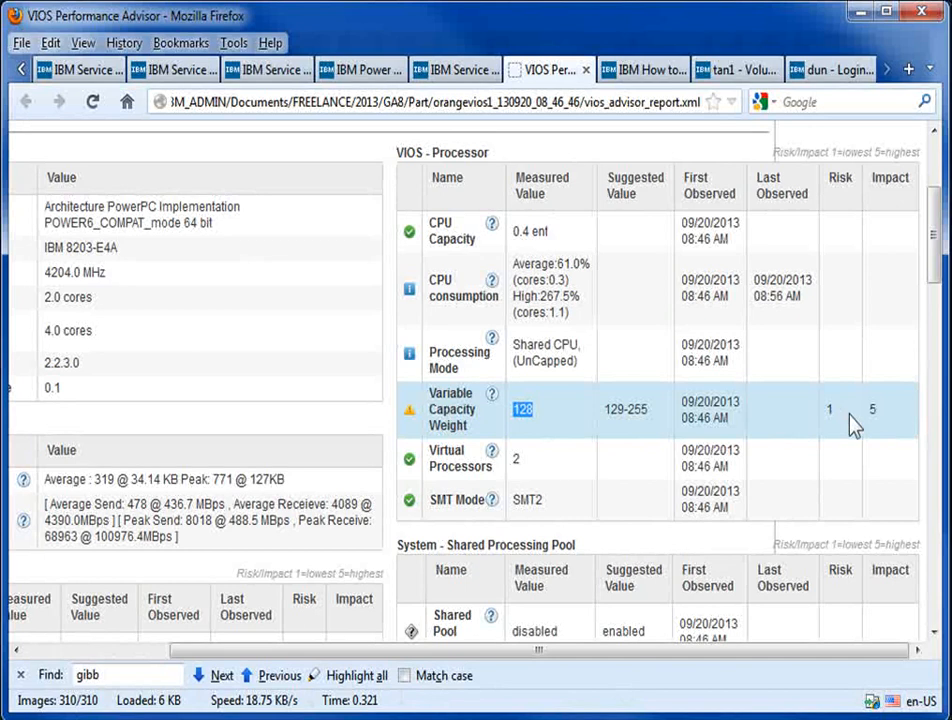
mouse_move(869, 417)
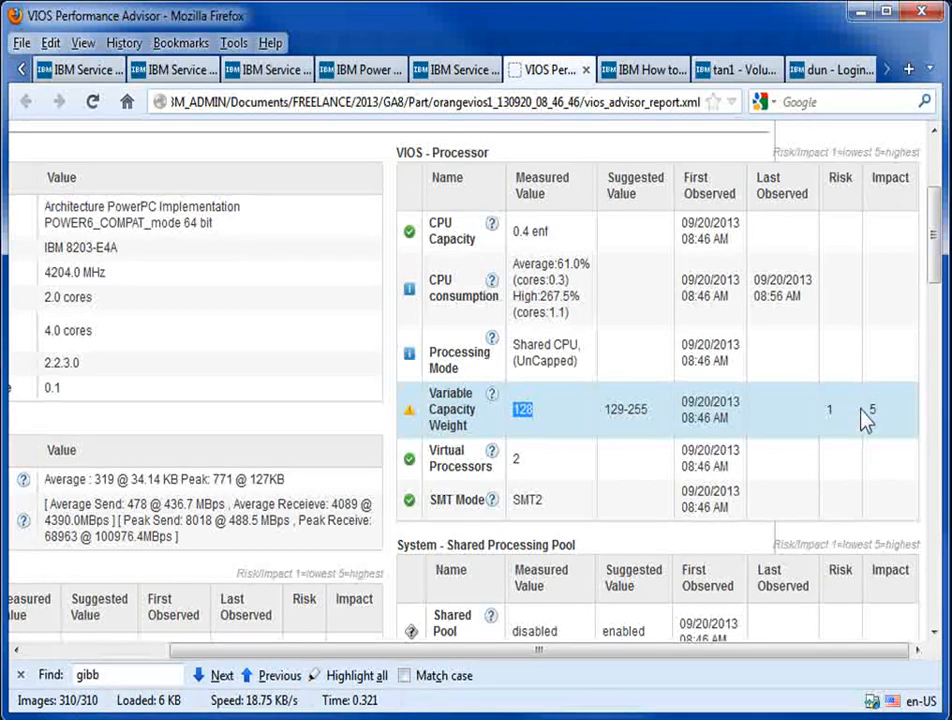
mouse_move(530, 469)
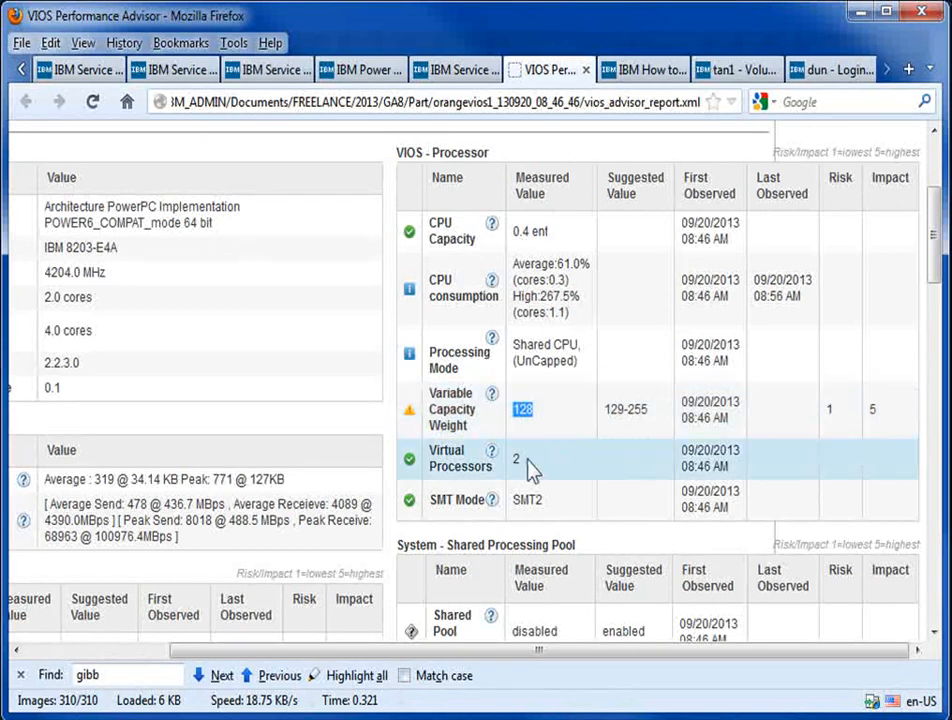
scroll(down, 3)
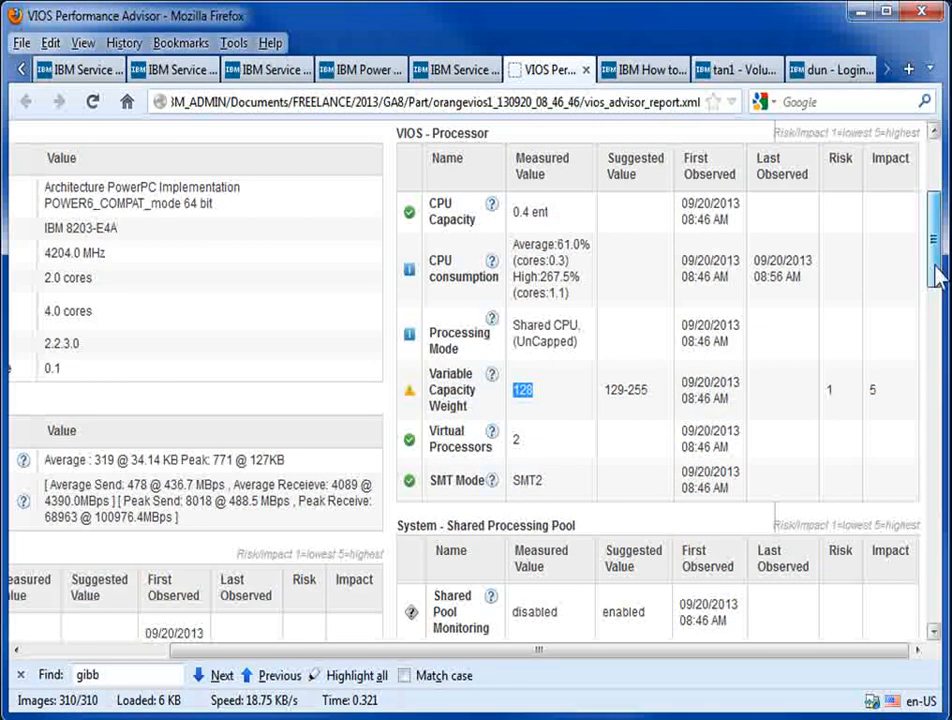
scroll(down, 3)
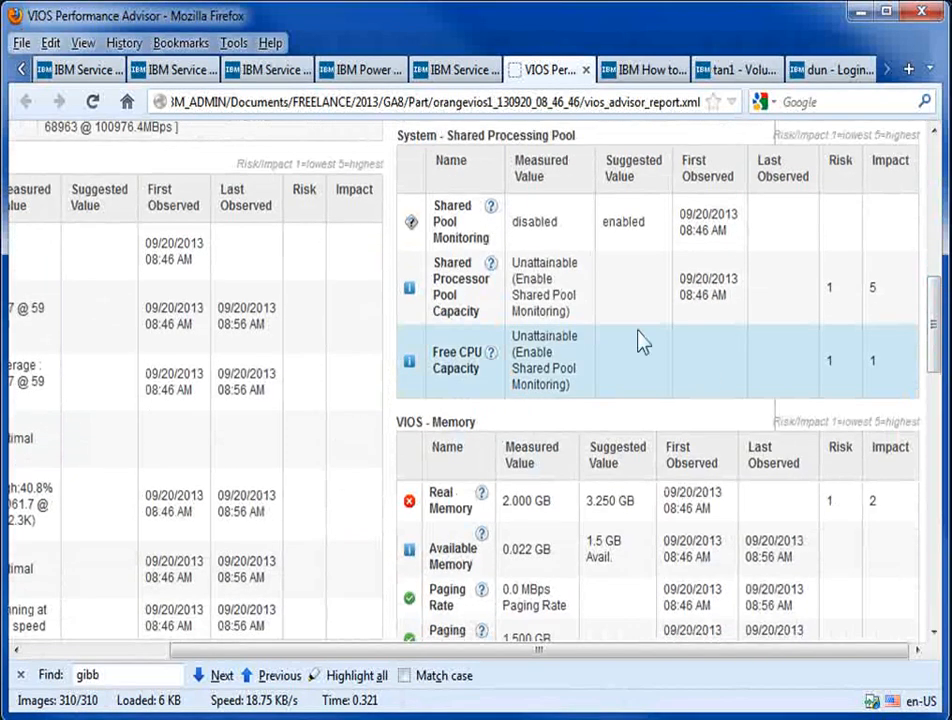
mouse_move(448, 162)
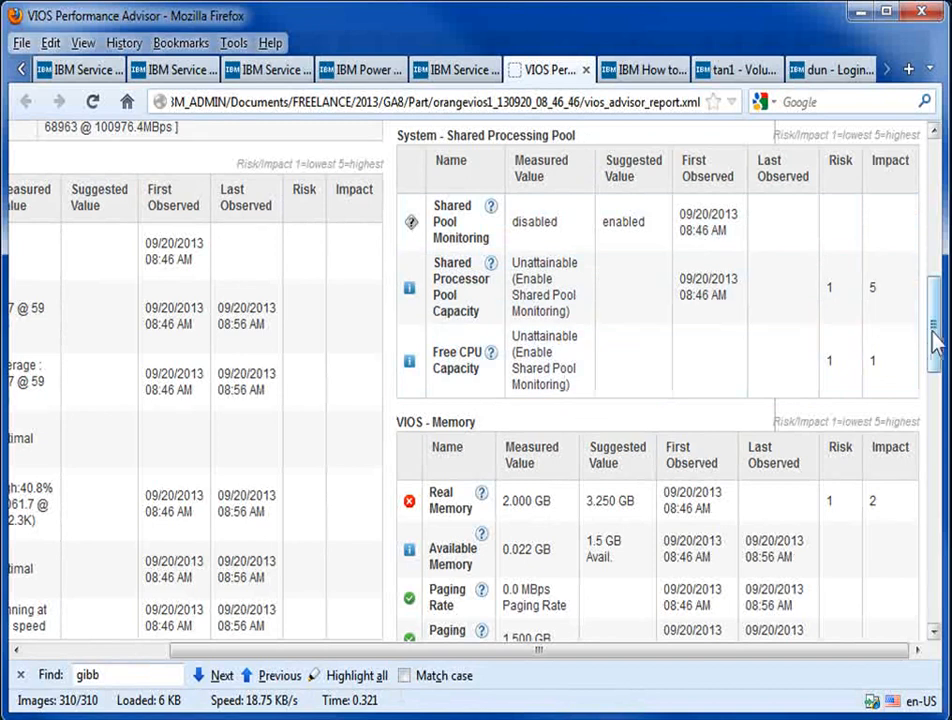
scroll(down, 3)
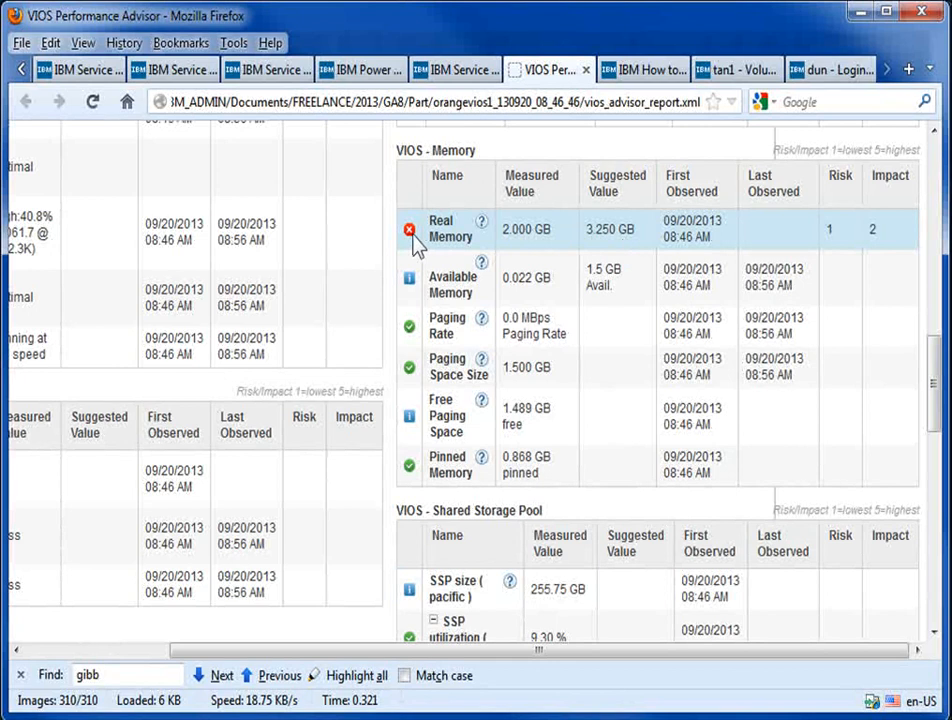
mouse_move(840, 230)
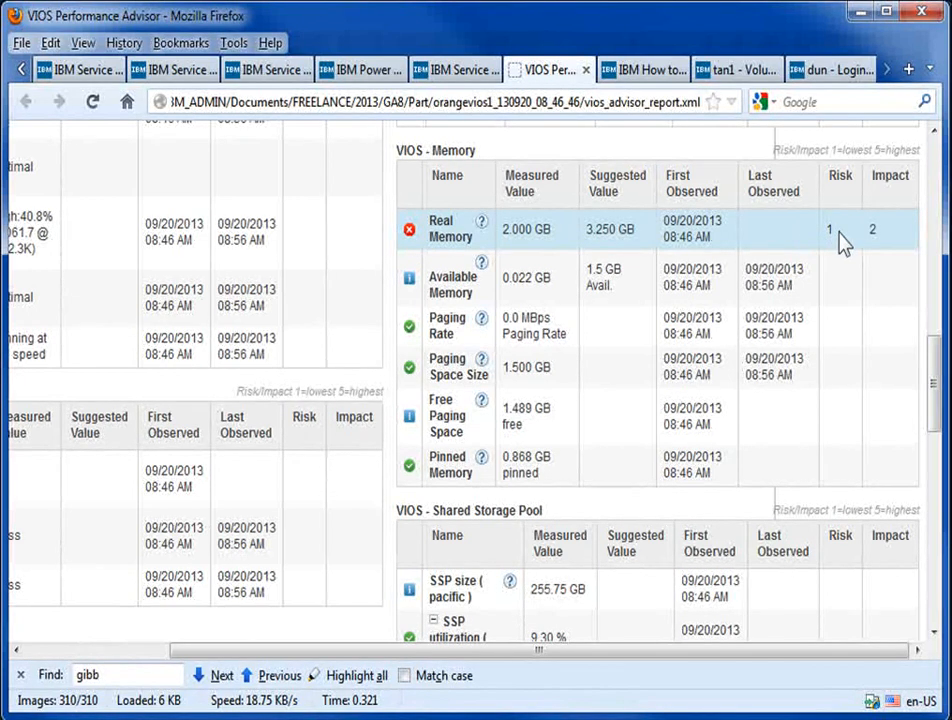
mouse_move(887, 262)
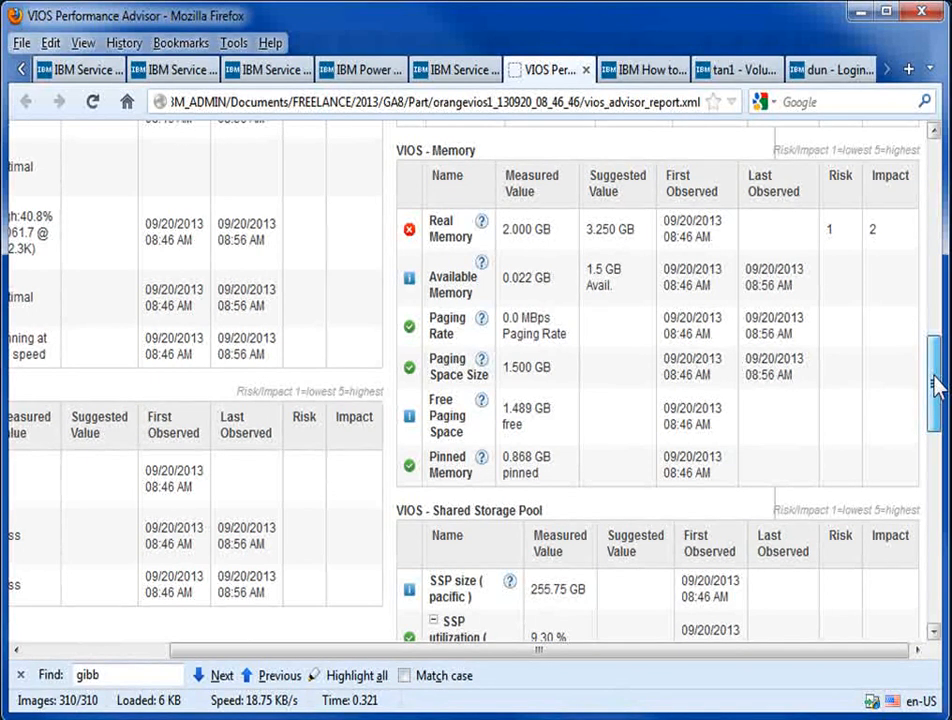
Scroll to the Shared Storage Pool table showing 9.30% utilization and clients 2, 3, 4
scroll(down, 3)
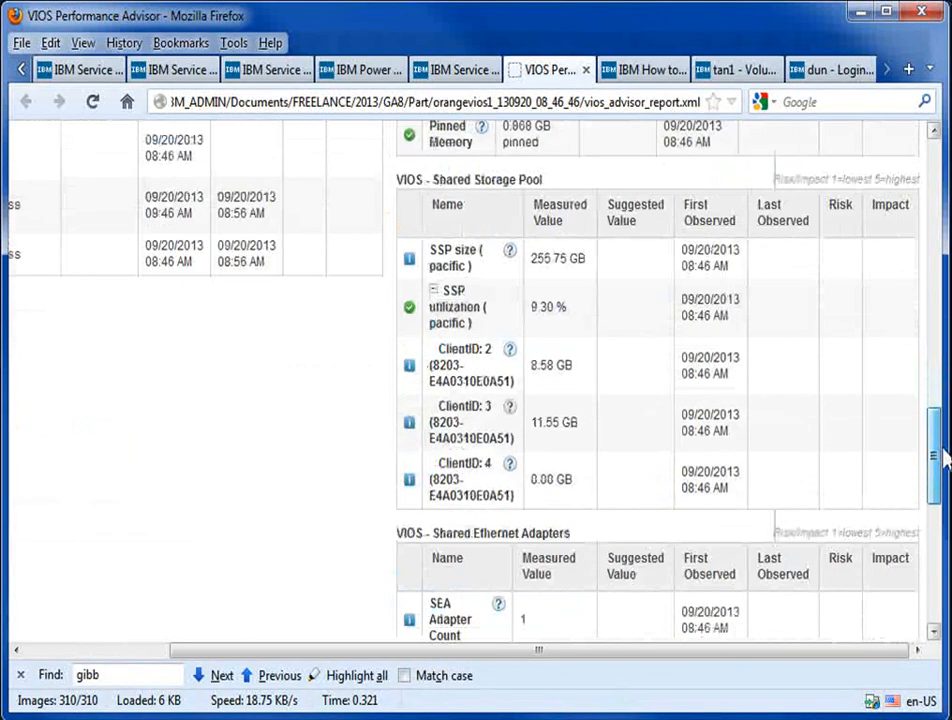
scroll(down, 3)
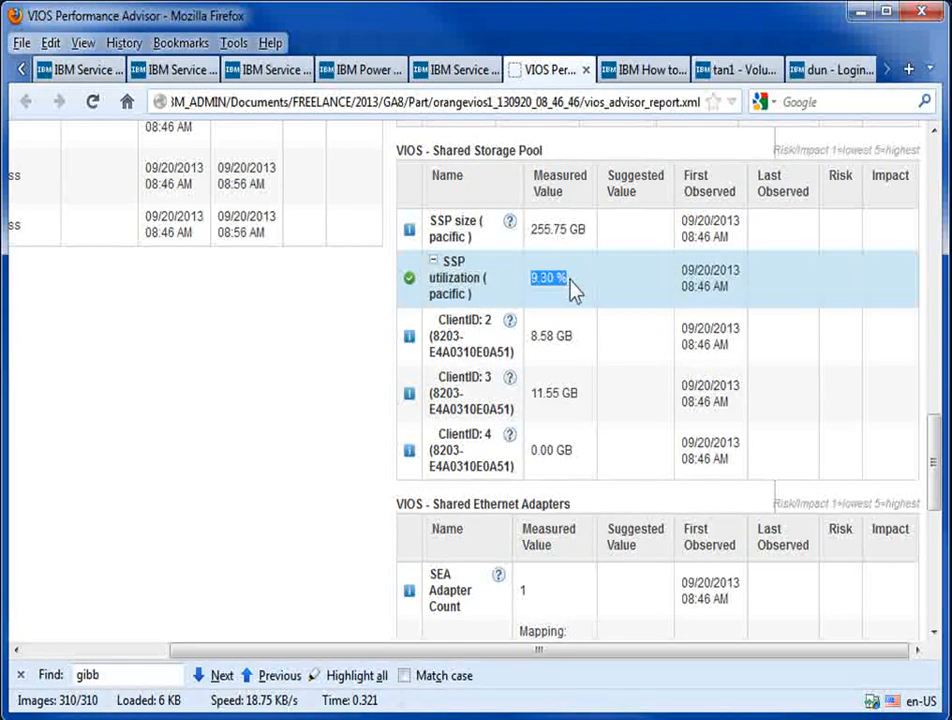
mouse_move(581, 295)
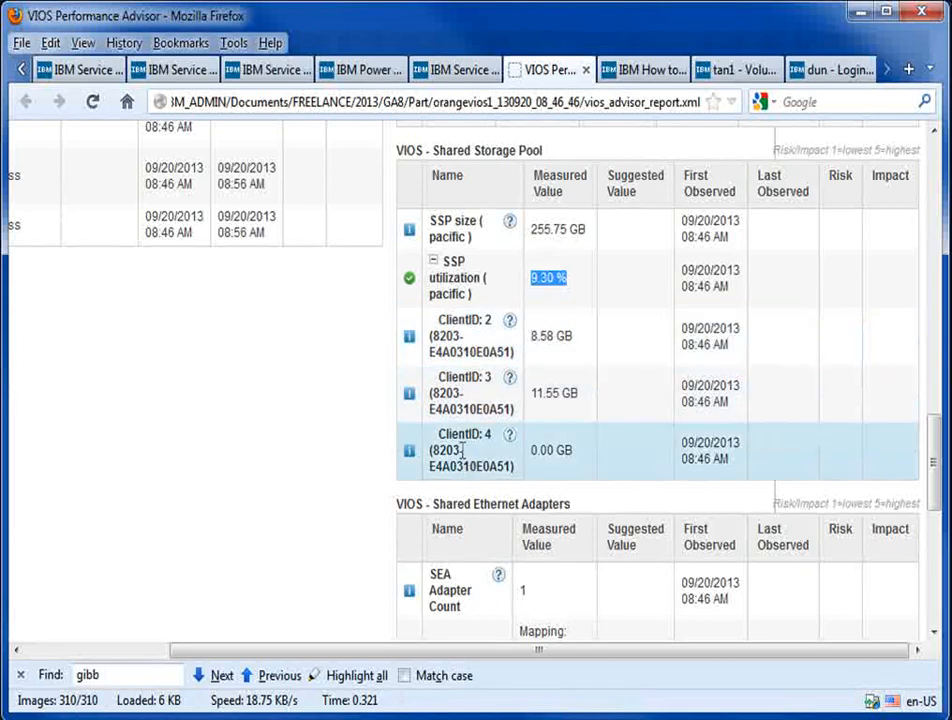
mouse_move(551, 451)
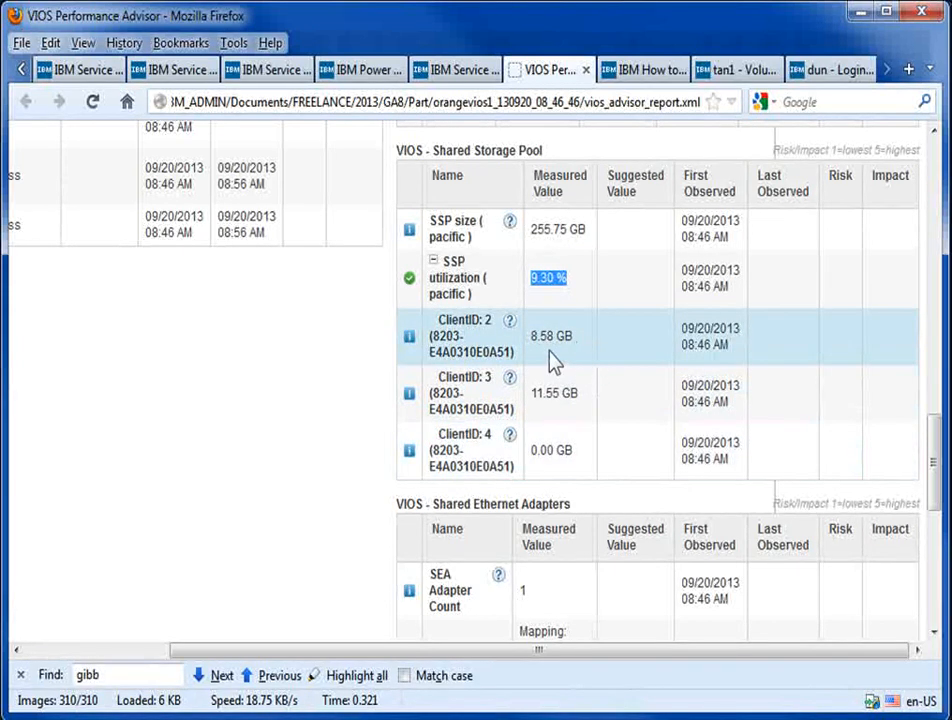
mouse_move(585, 350)
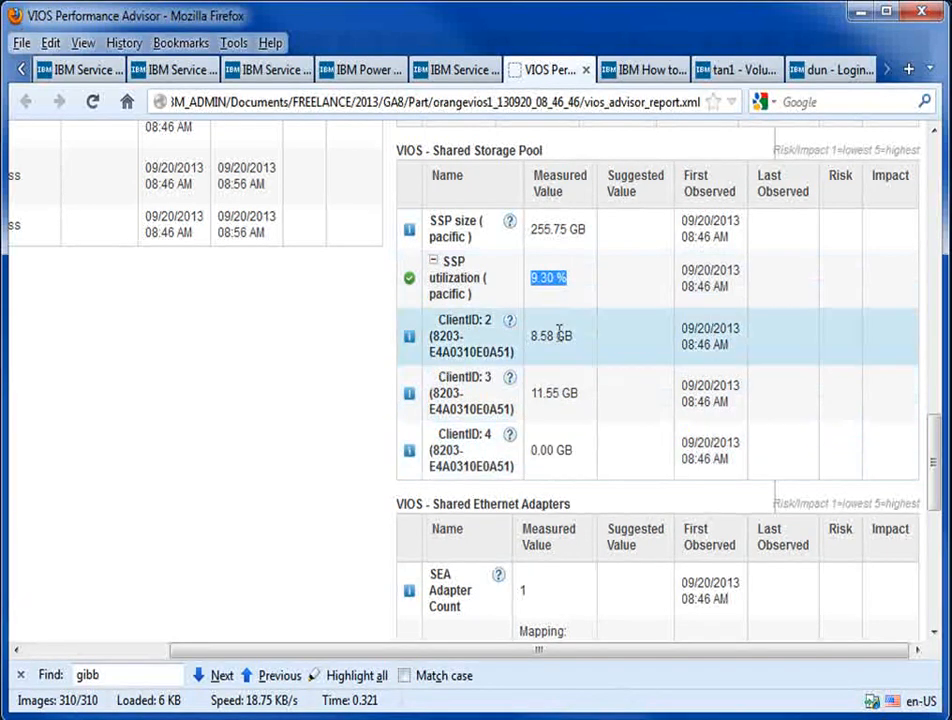
mouse_move(557, 449)
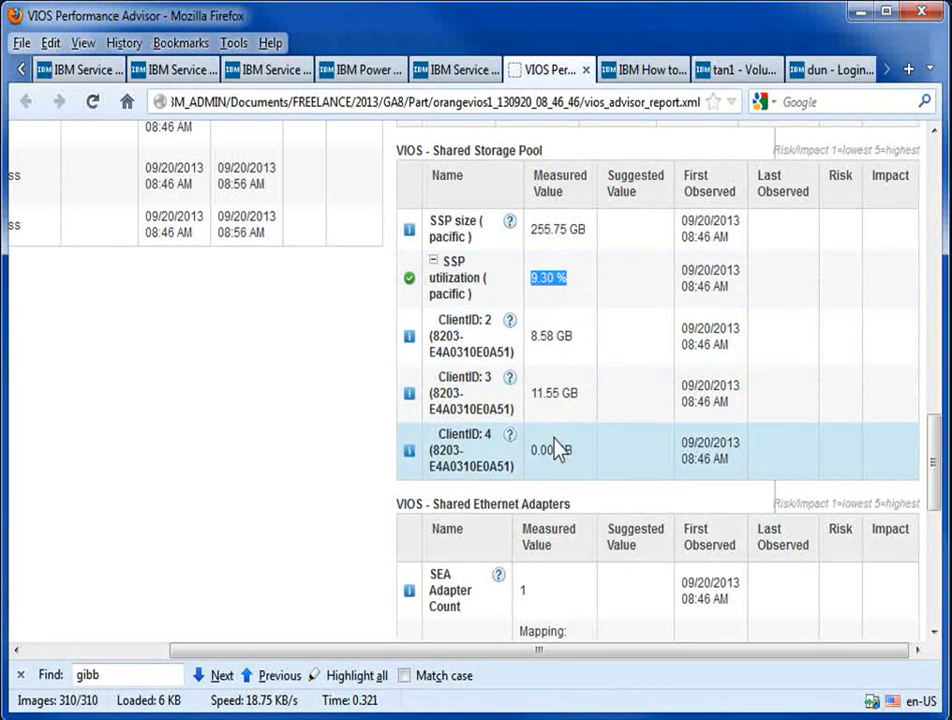
mouse_move(548, 305)
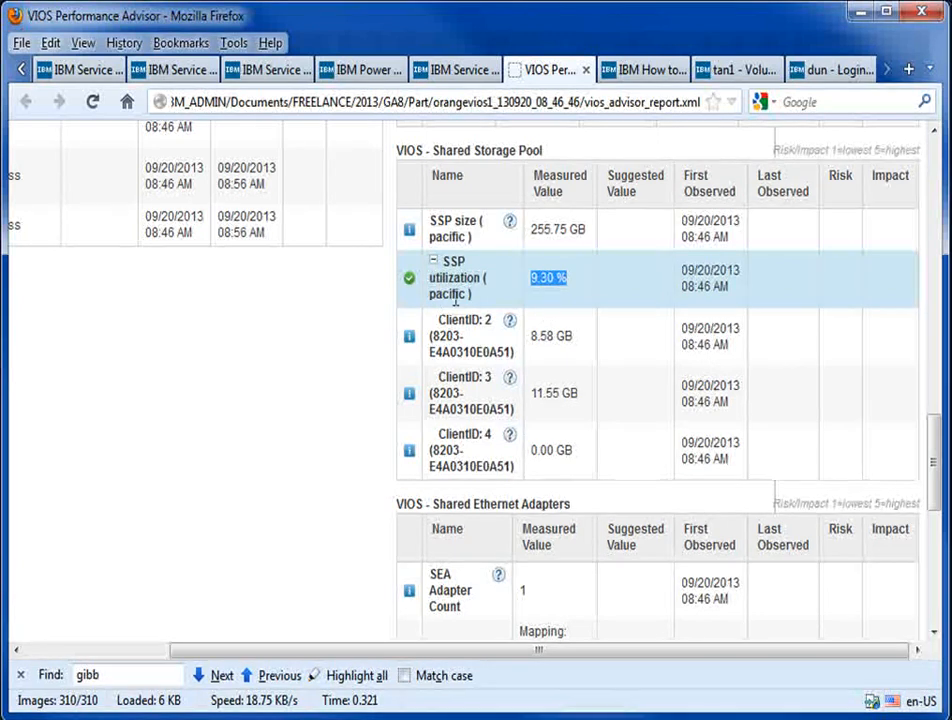
Scroll to the Shared Ethernet Adapters table with disabled LargeReceive and FlowControl rows
scroll(down, 3)
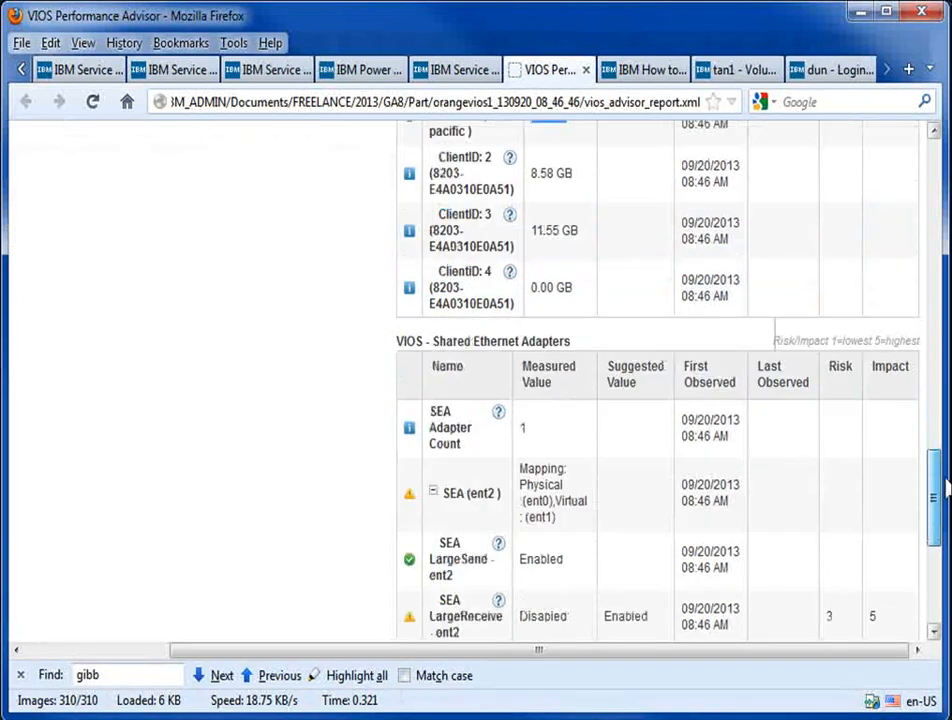
scroll(down, 3)
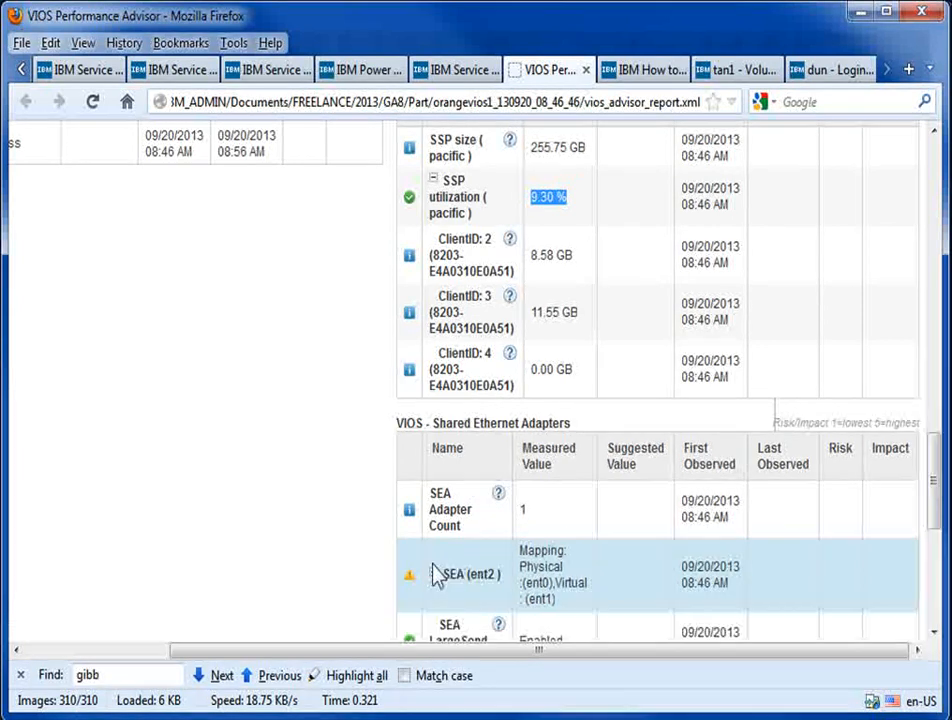
scroll(down, 3)
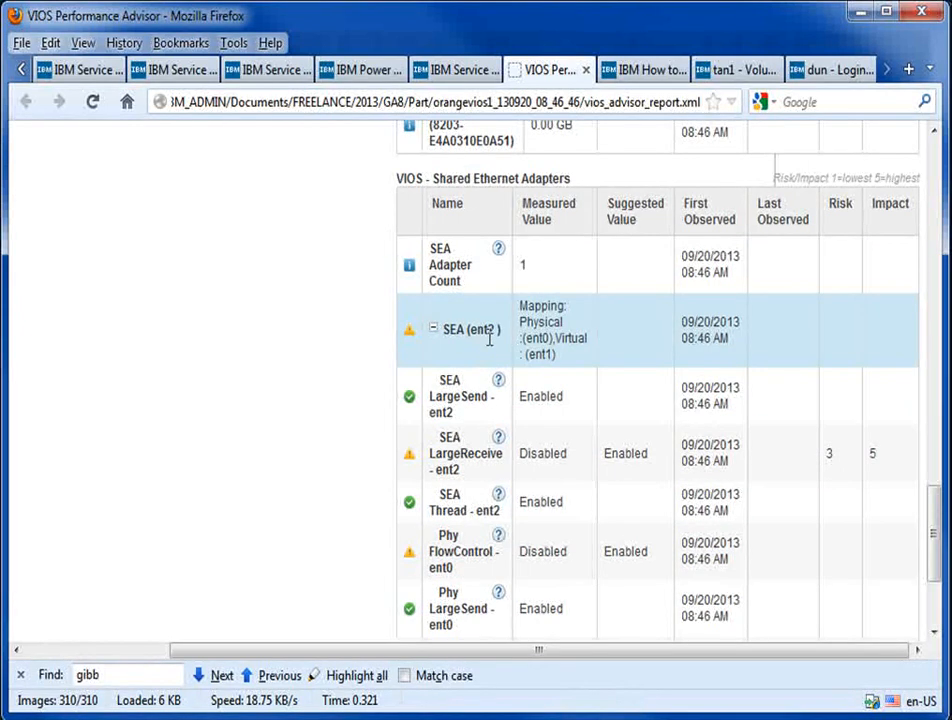
mouse_move(430, 460)
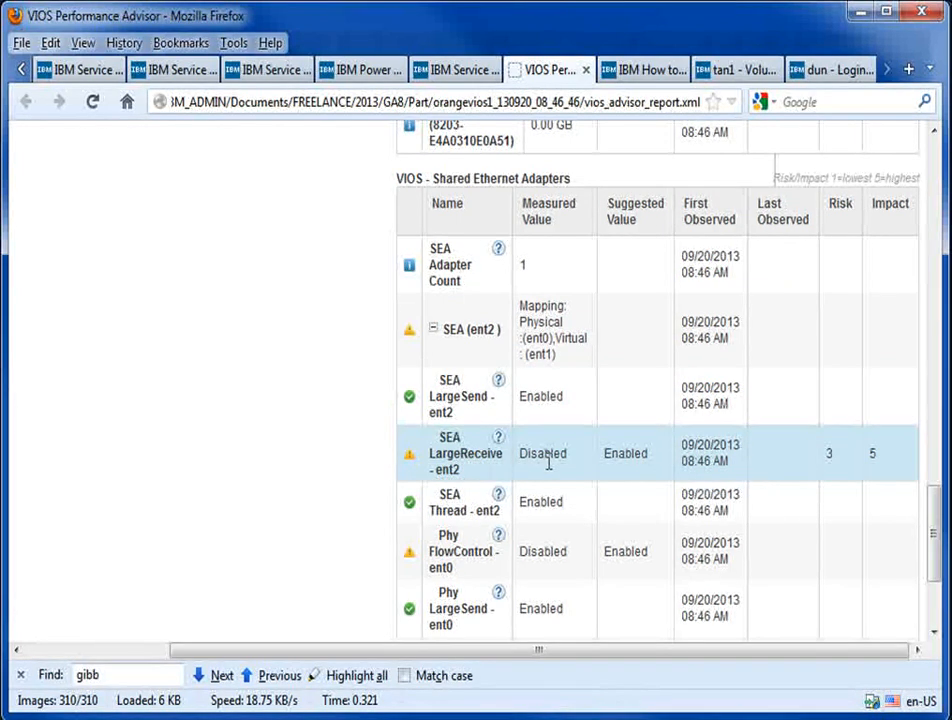
mouse_move(648, 454)
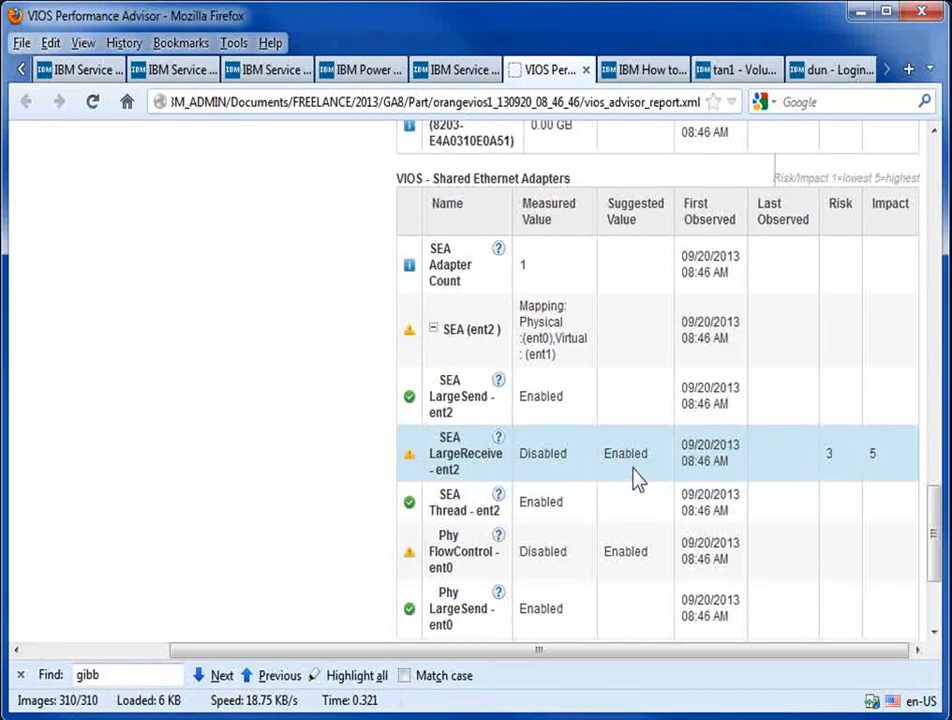
mouse_move(637, 557)
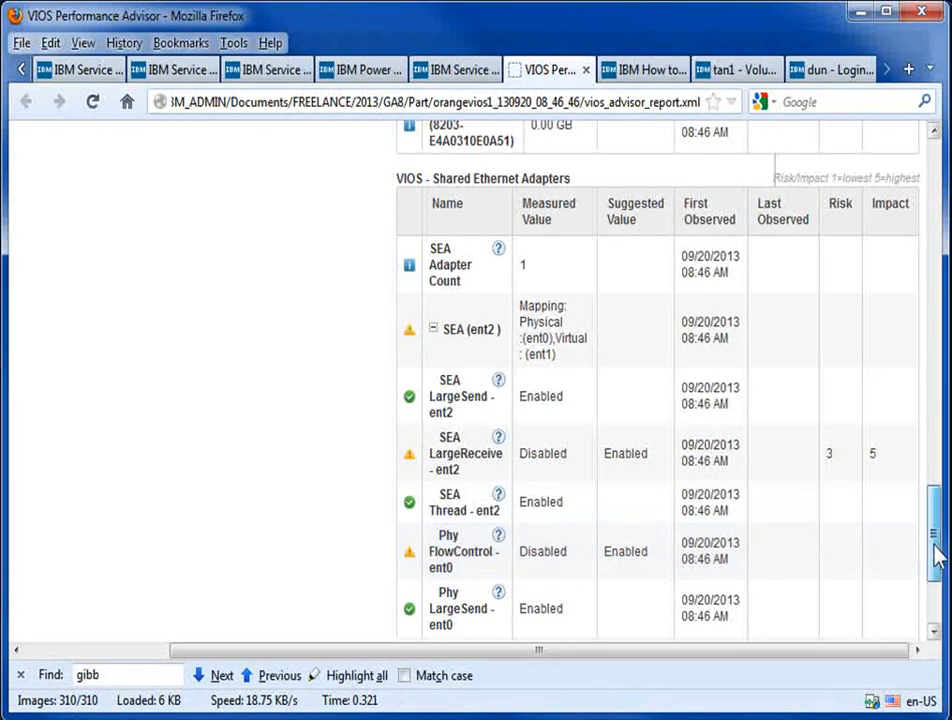
scroll(down, 3)
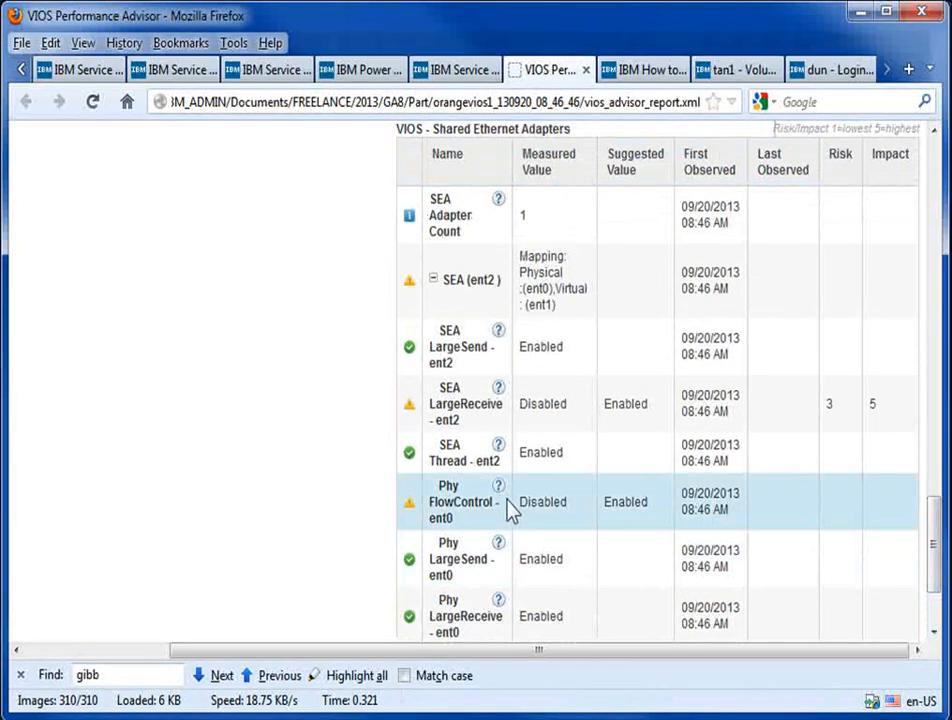
mouse_move(495, 495)
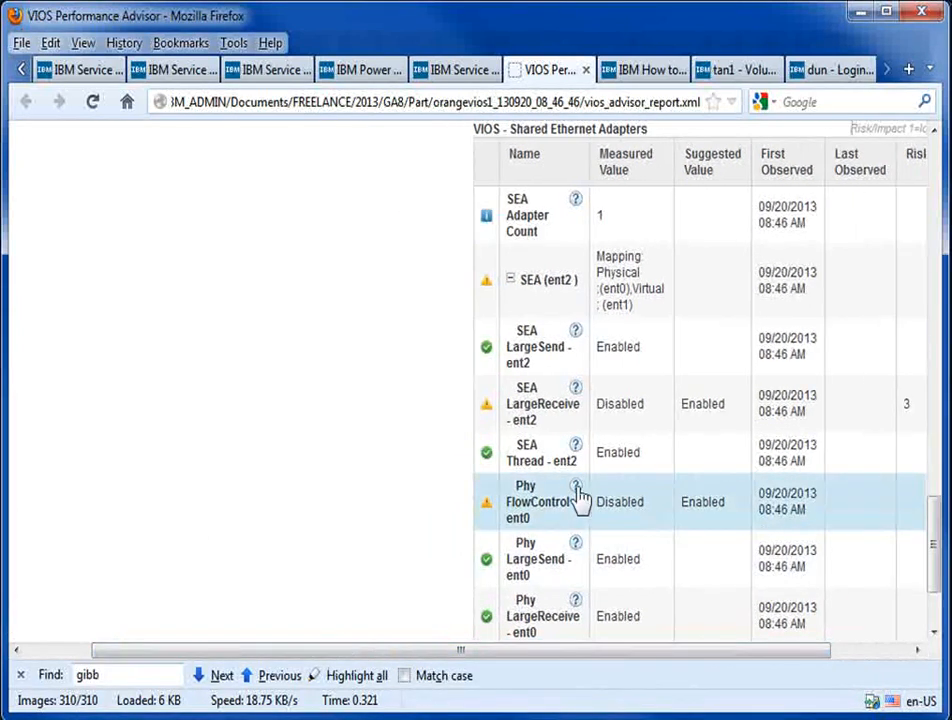
Show the Phy FlowControl - ent0 help describing chdev commands to enable flow control
click(574, 489)
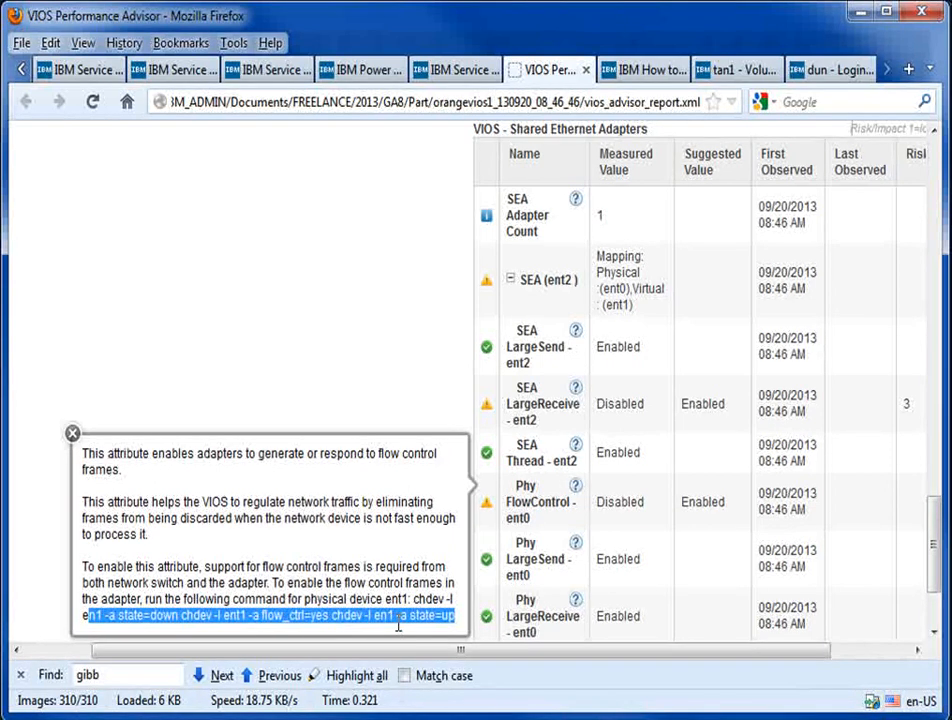
mouse_move(391, 626)
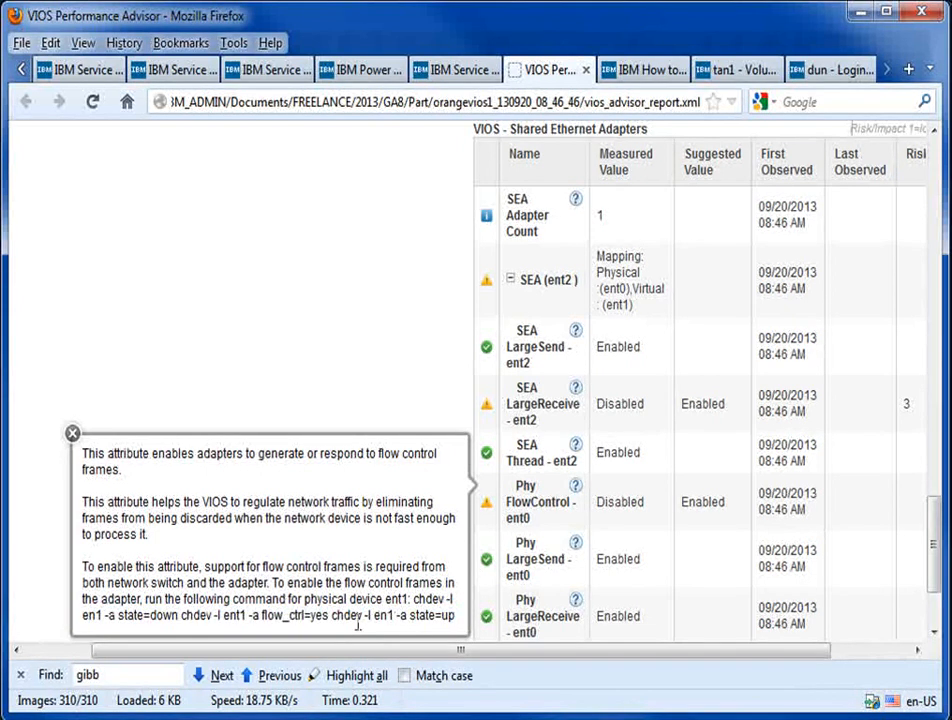
mouse_move(563, 393)
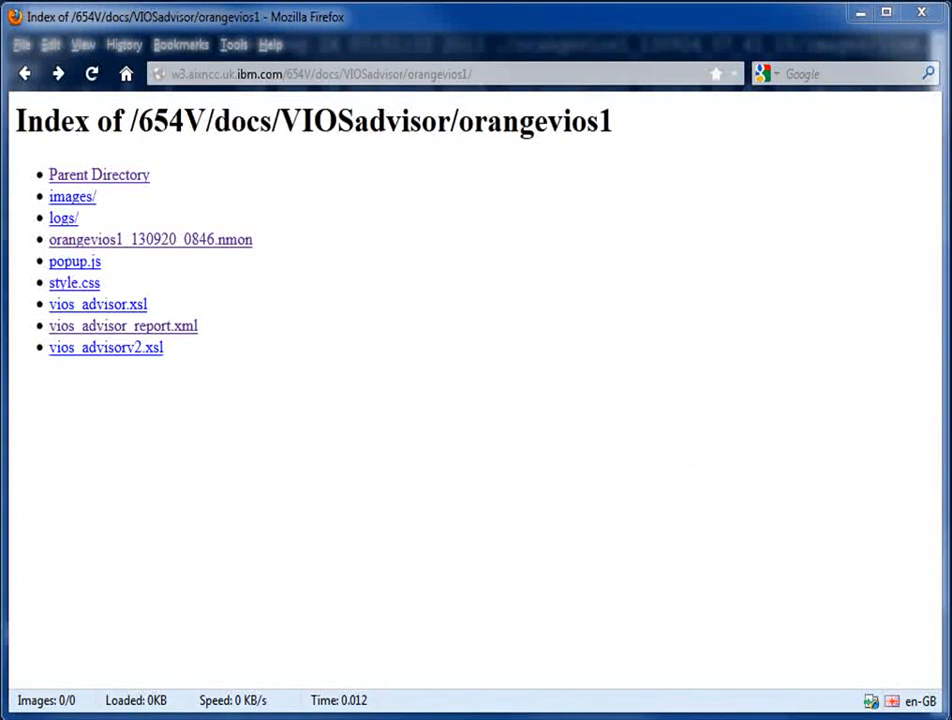
mouse_move(278, 355)
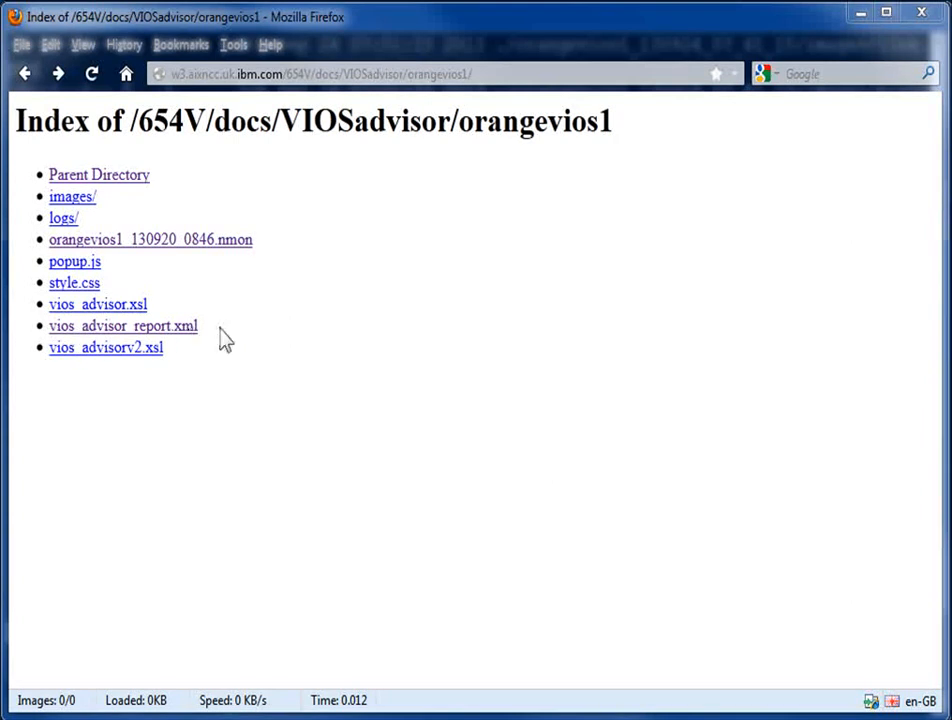
mouse_move(72, 196)
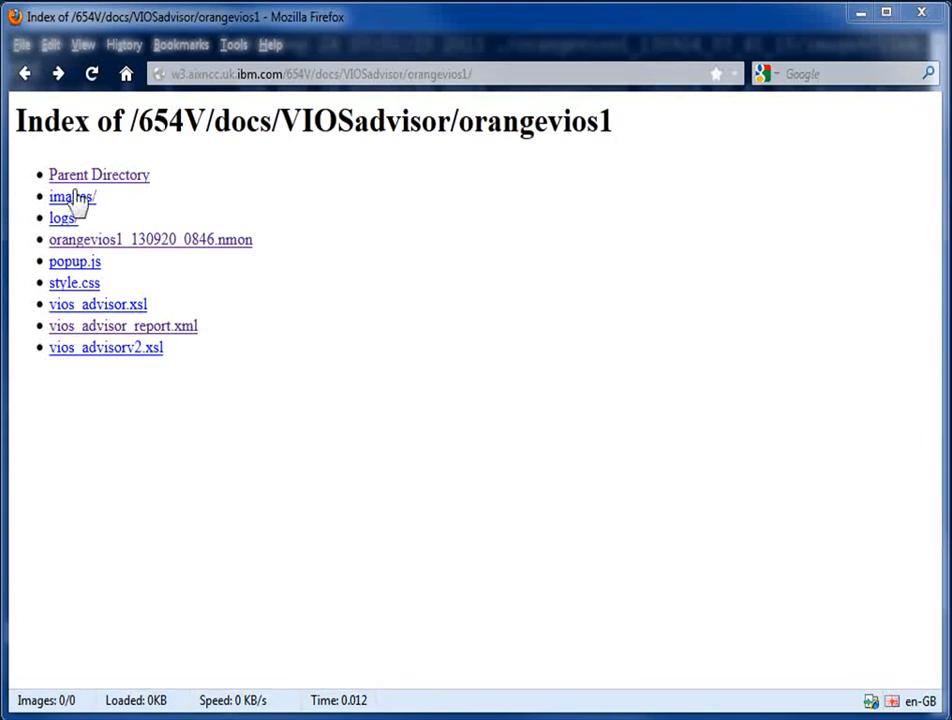
mouse_move(220, 371)
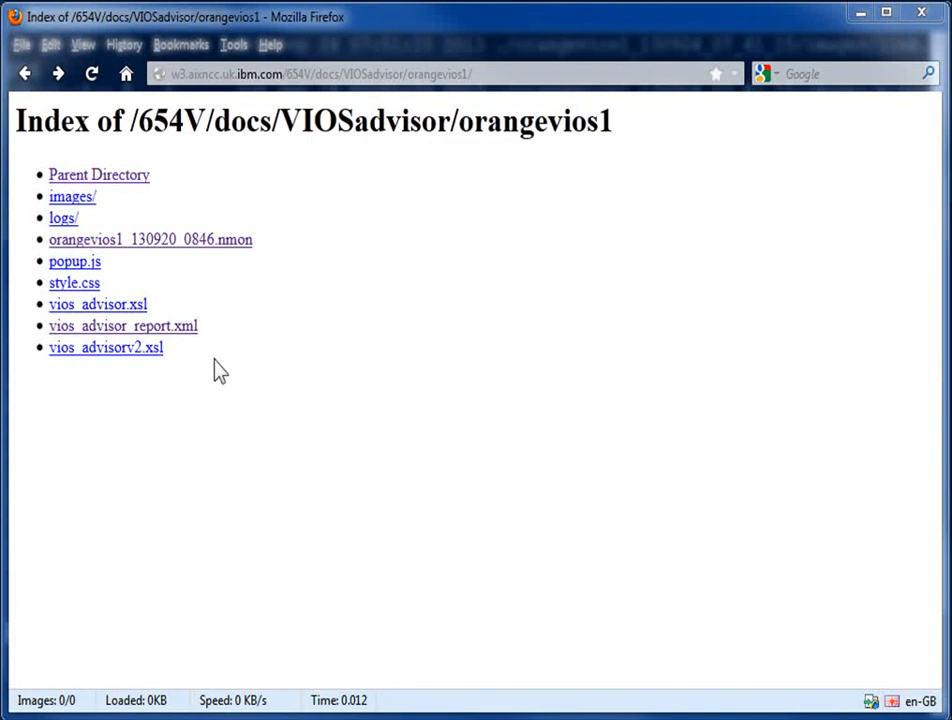
mouse_move(205, 357)
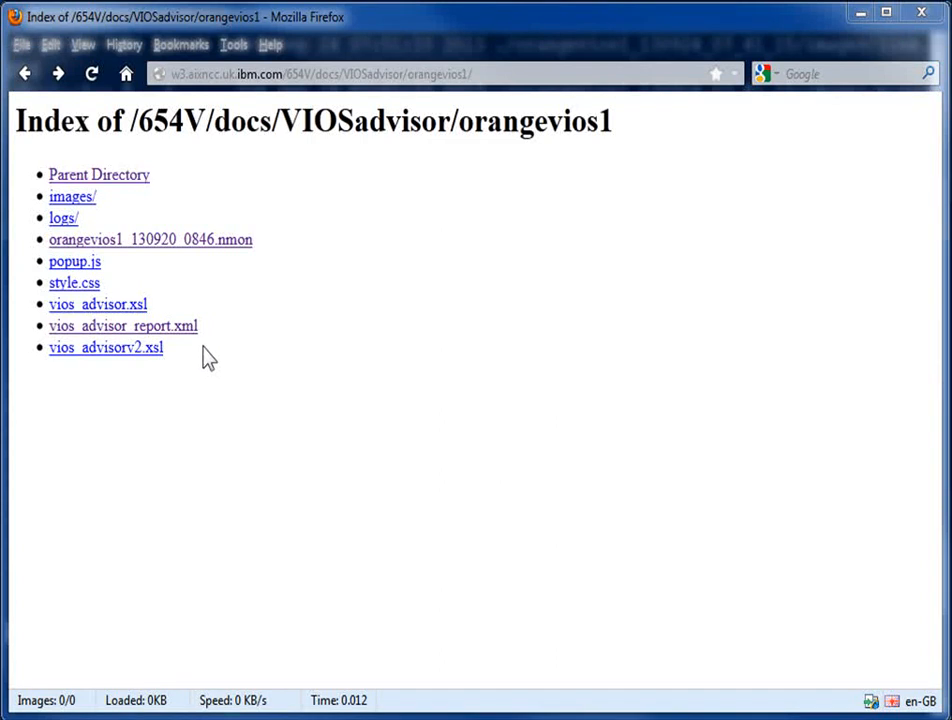
mouse_move(170, 247)
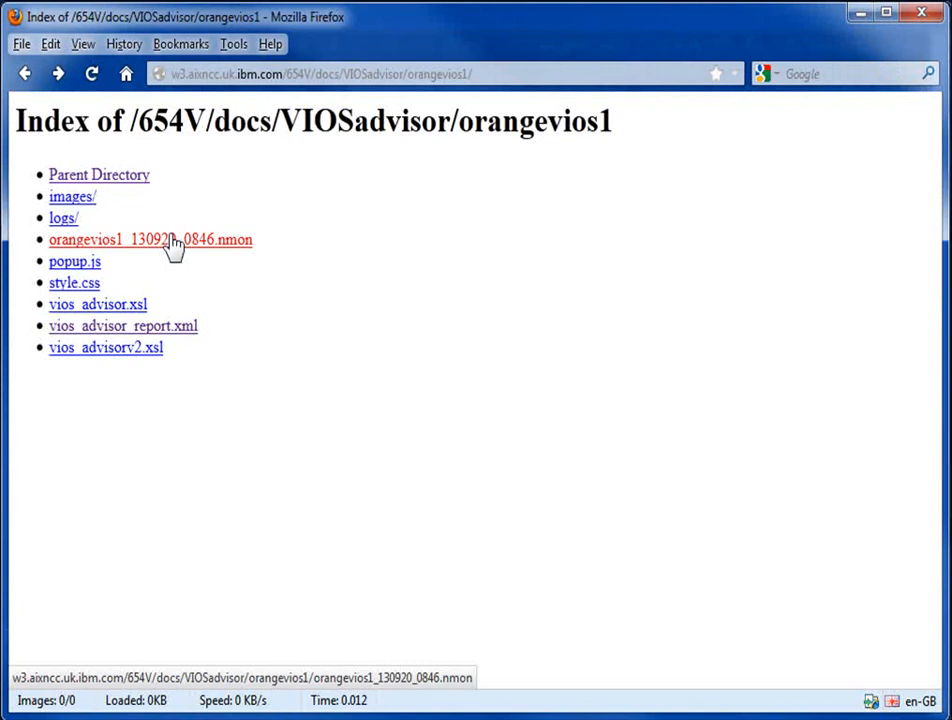
click(150, 240)
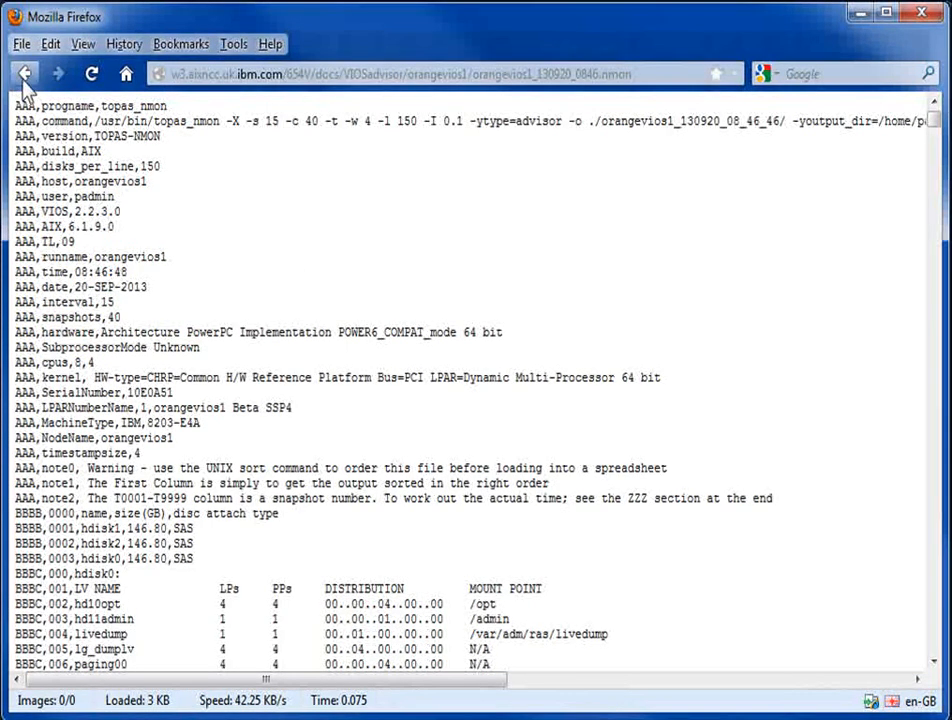
right_click(110, 239)
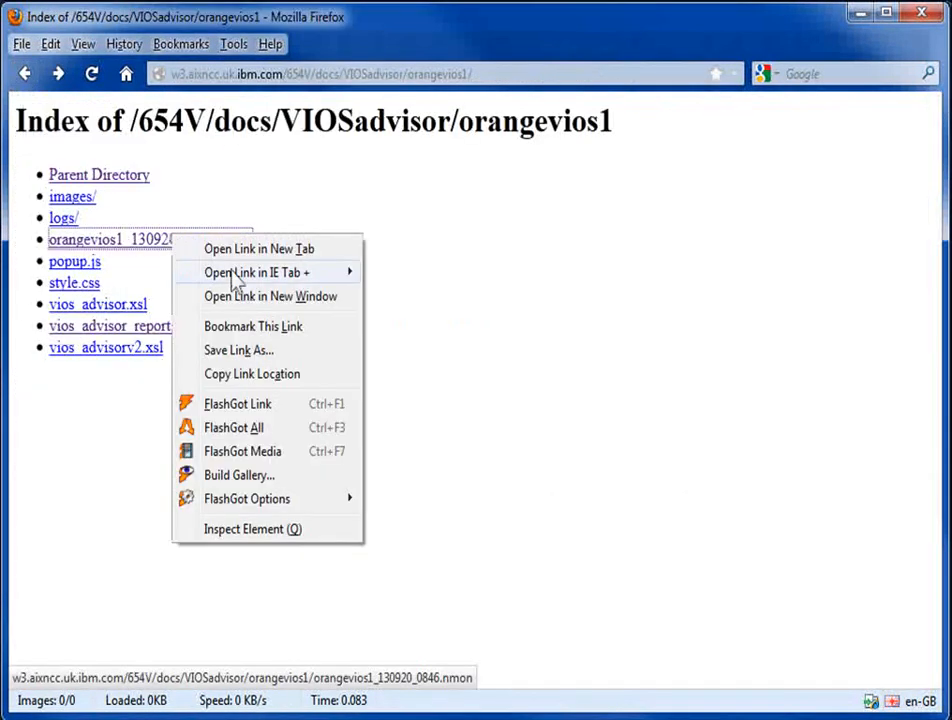
mouse_move(238, 350)
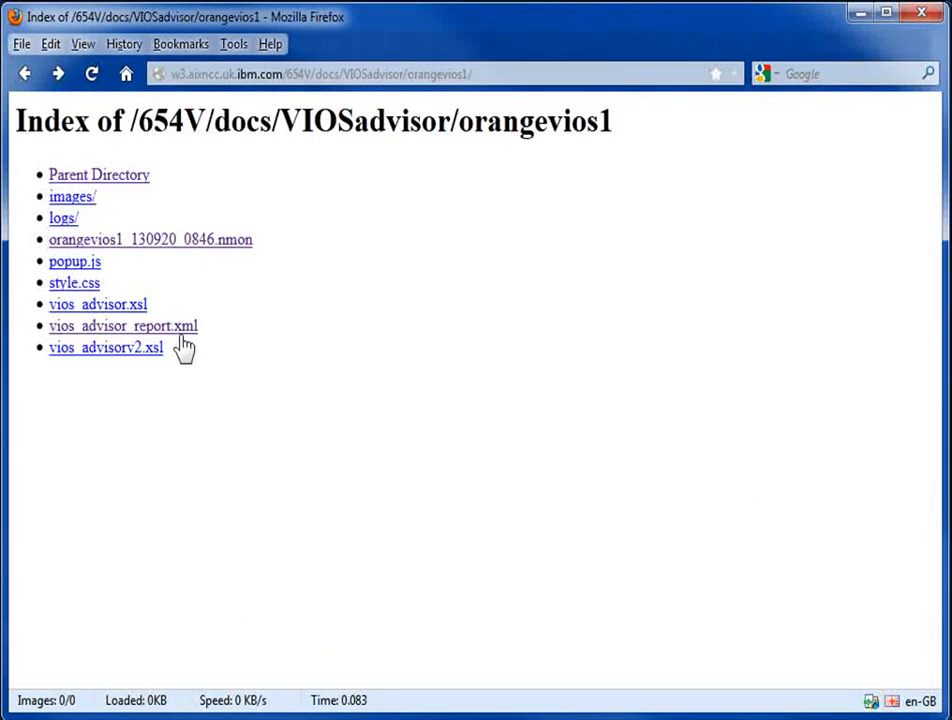
Load vios_advisor_report.xml from the server directory listing and scroll through it
click(123, 325)
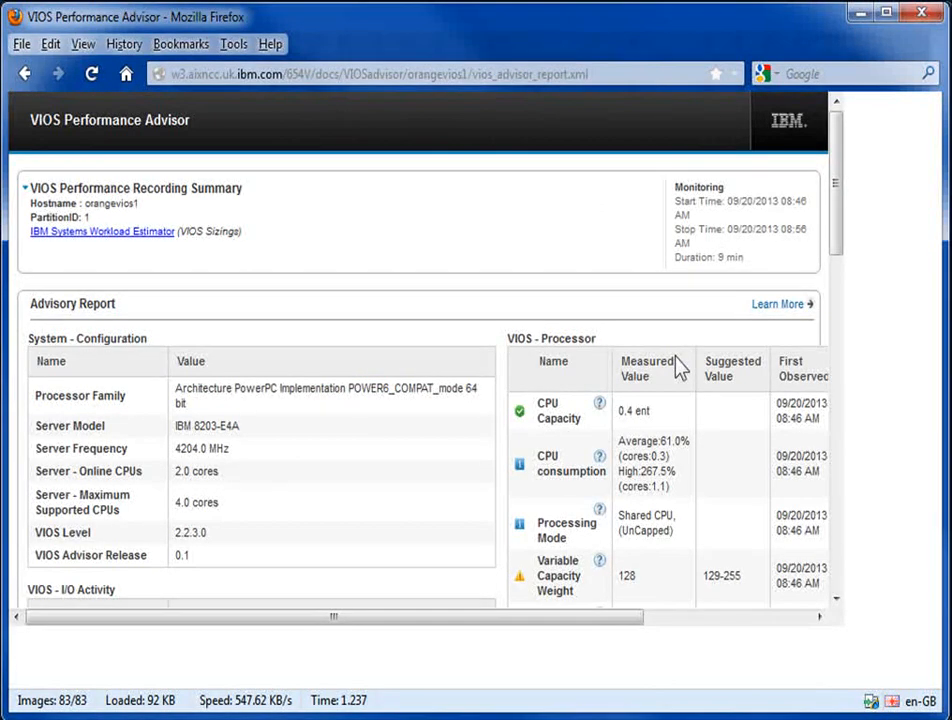
scroll(down, 3)
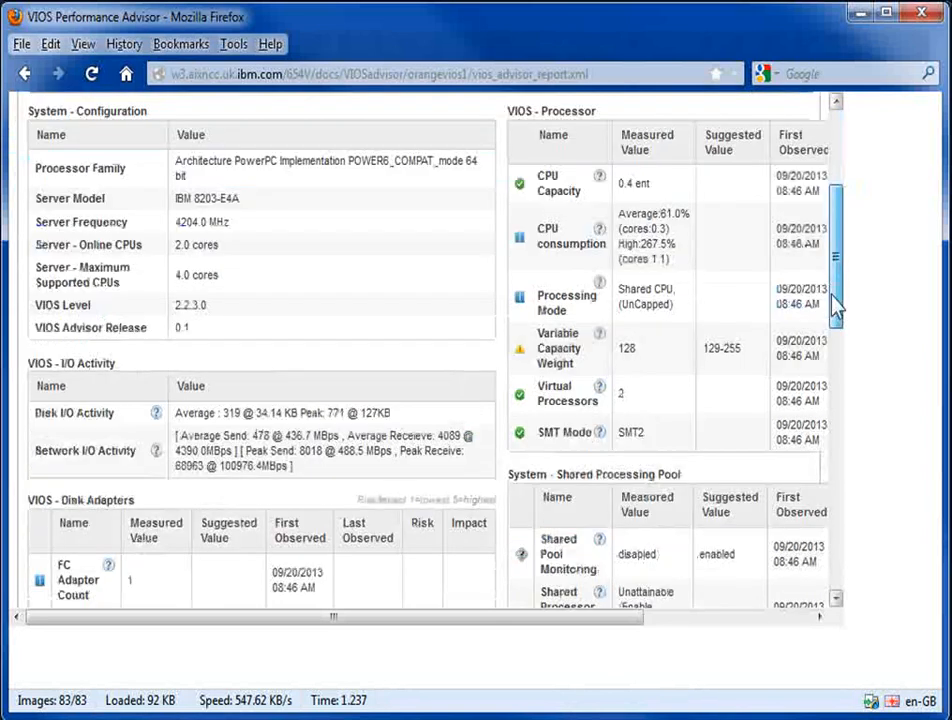
scroll(up, 3)
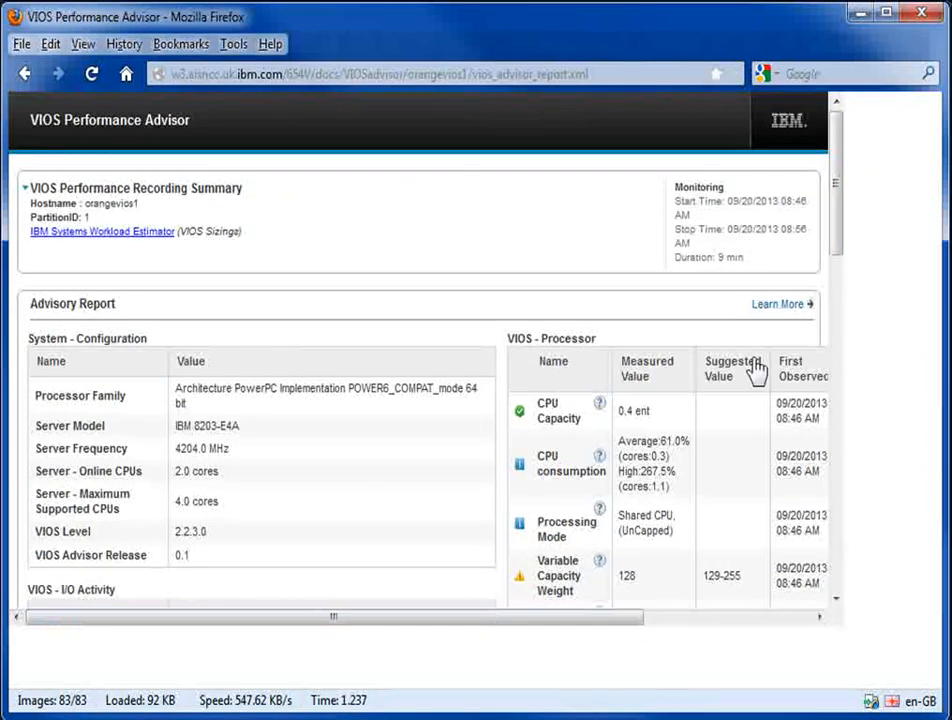